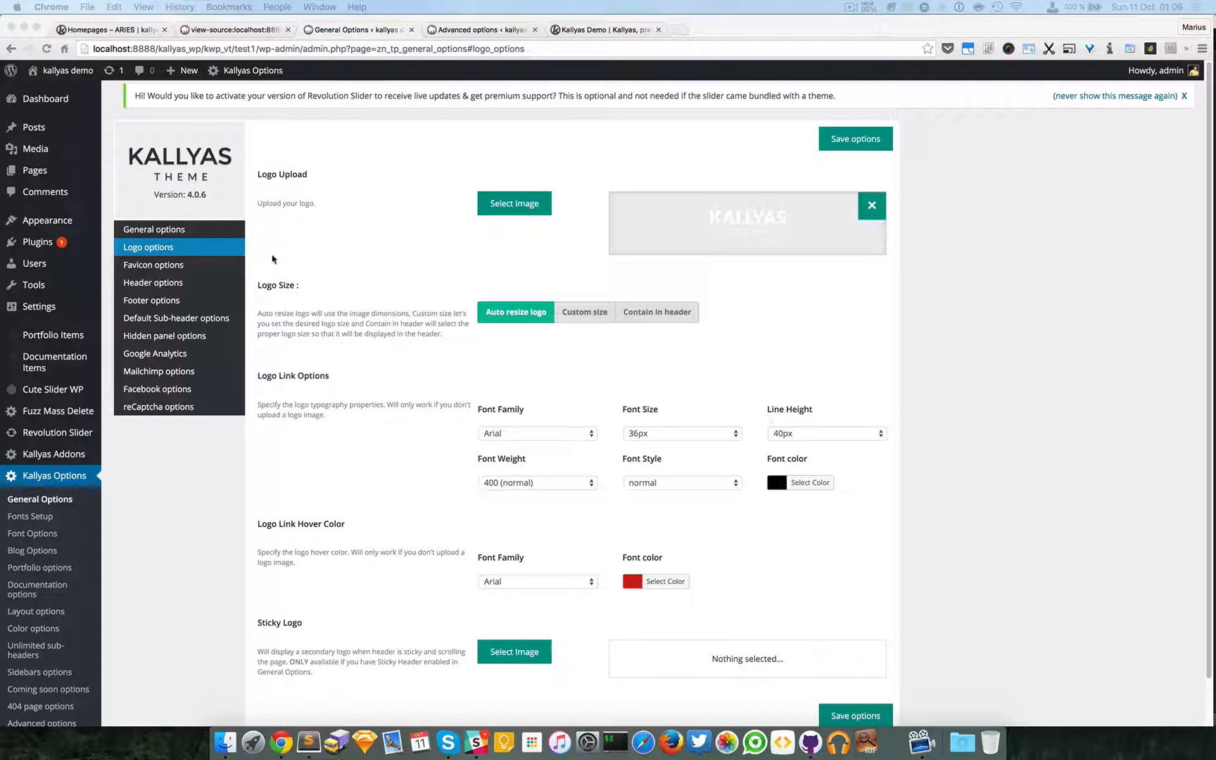
mouse_move(287, 247)
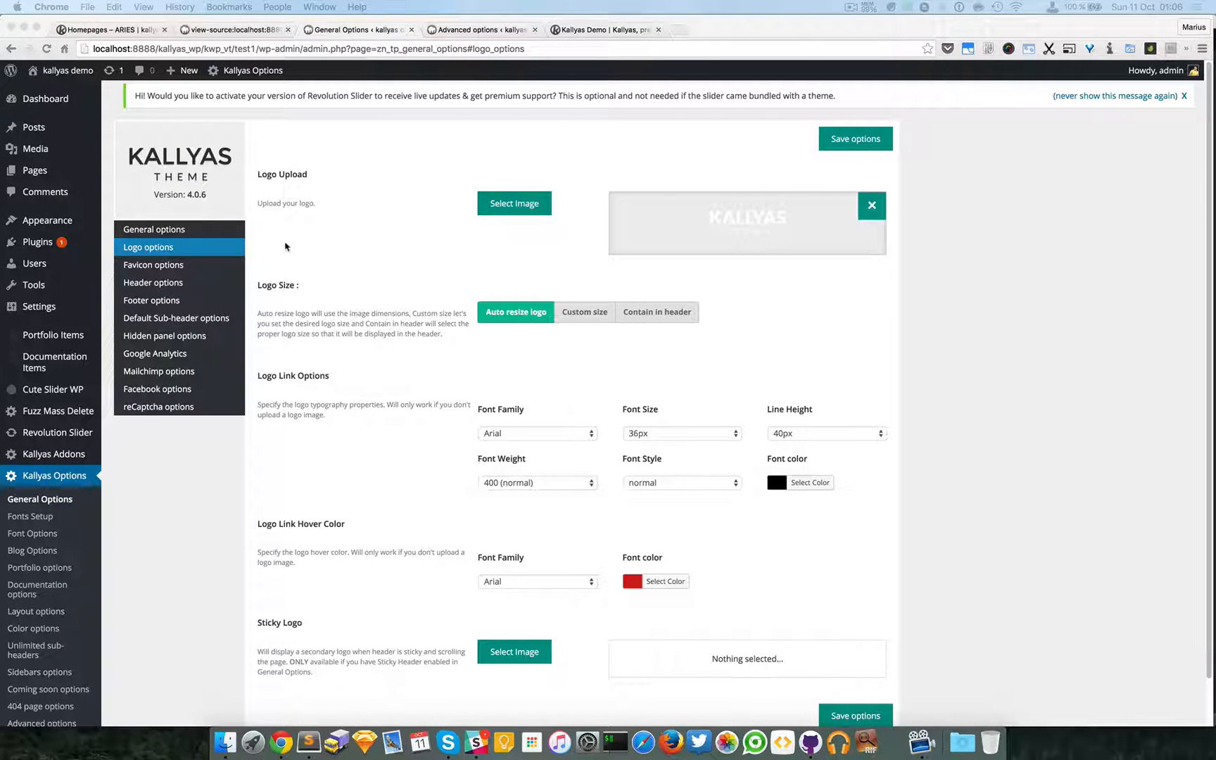
mouse_move(430, 299)
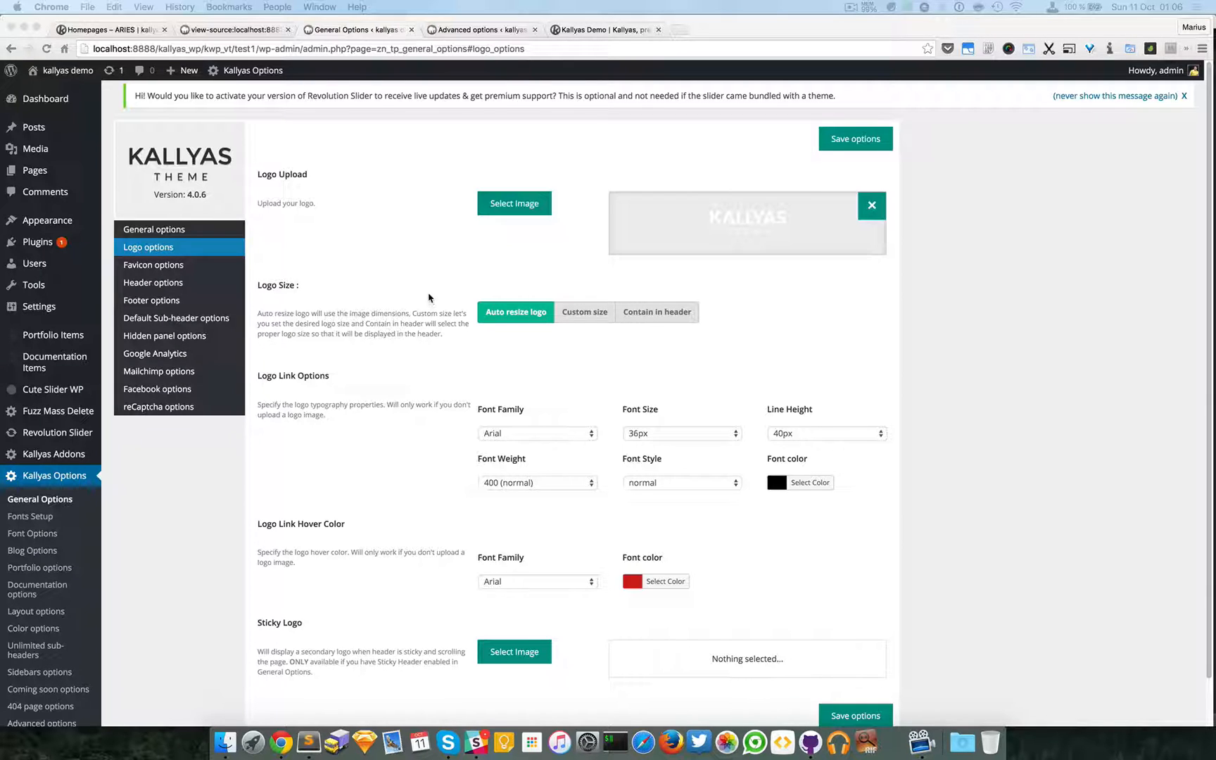
mouse_move(127, 498)
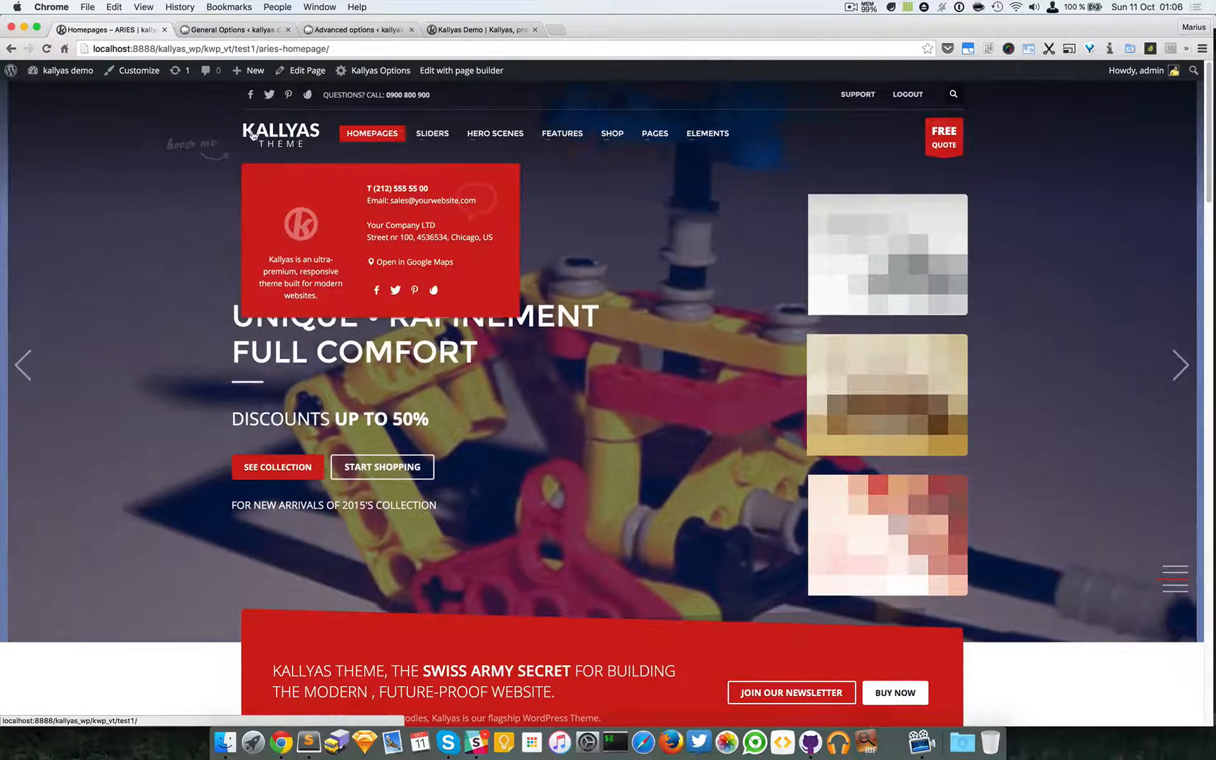
Check the live homepage, then switch the Kallyas logo to a custom 125 × 55 size
left_click(201, 31)
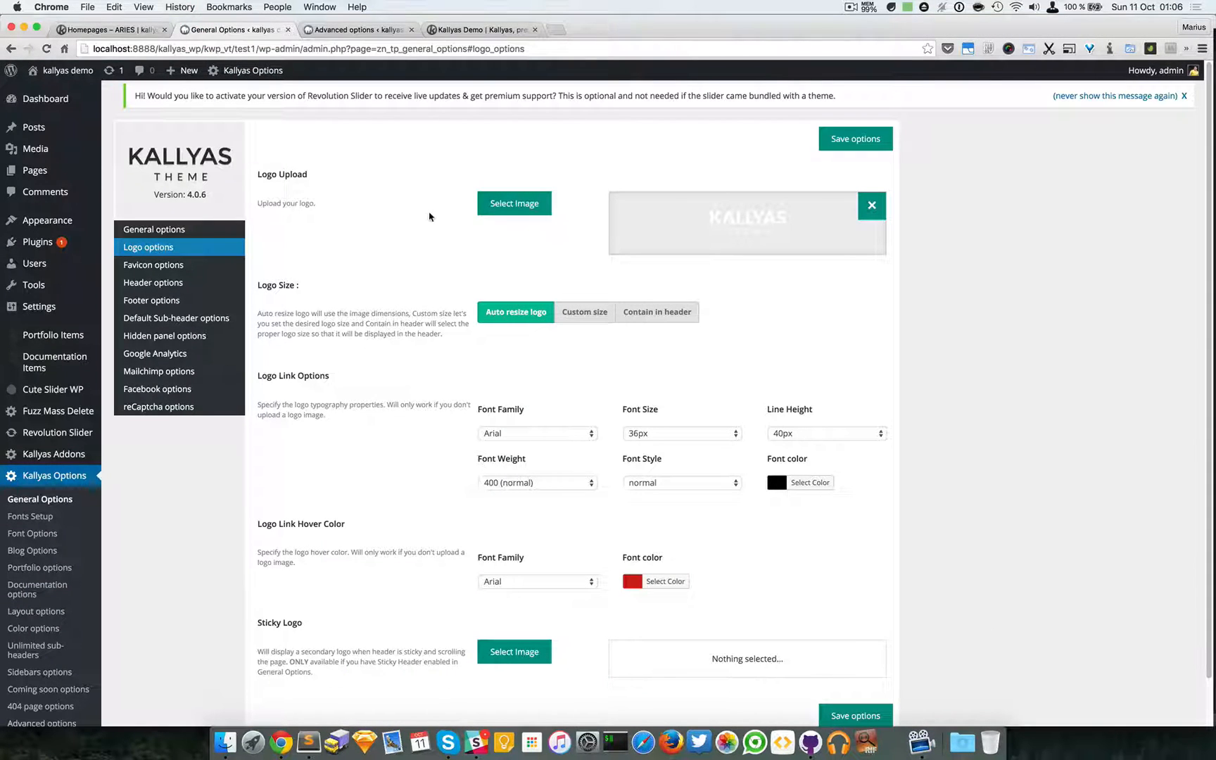
mouse_move(399, 194)
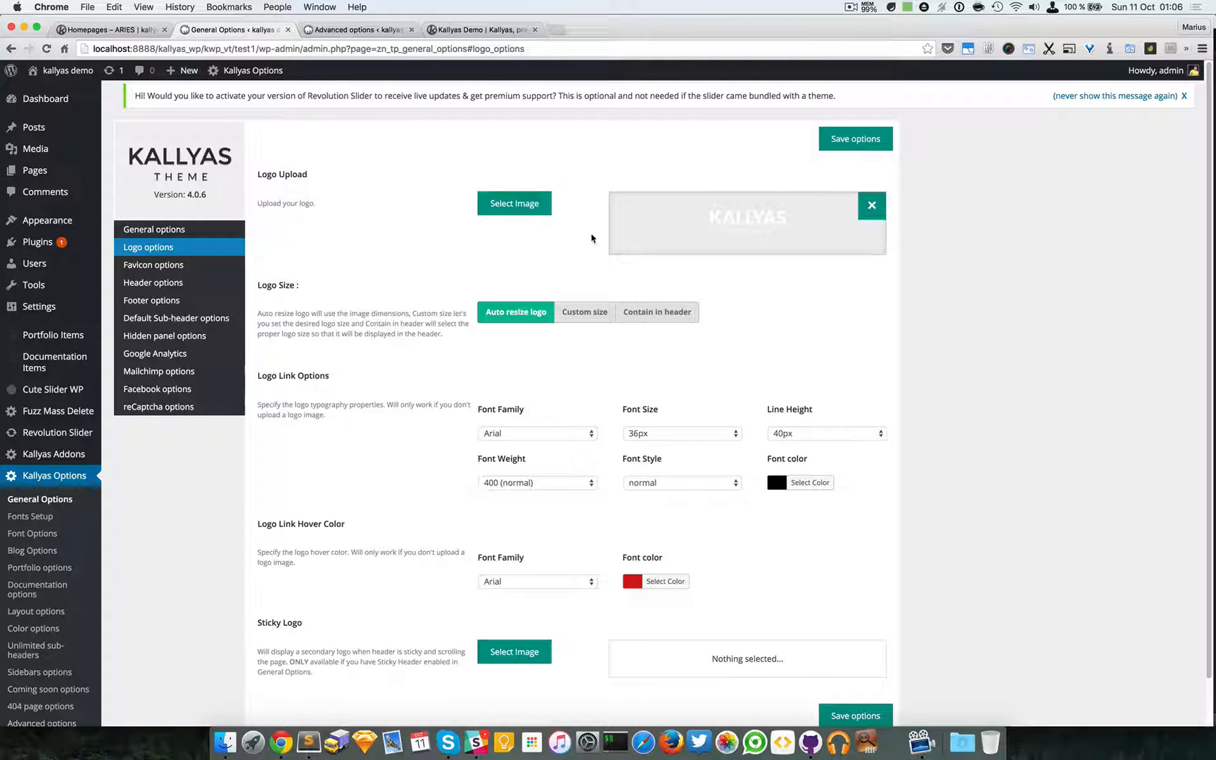
mouse_move(510, 316)
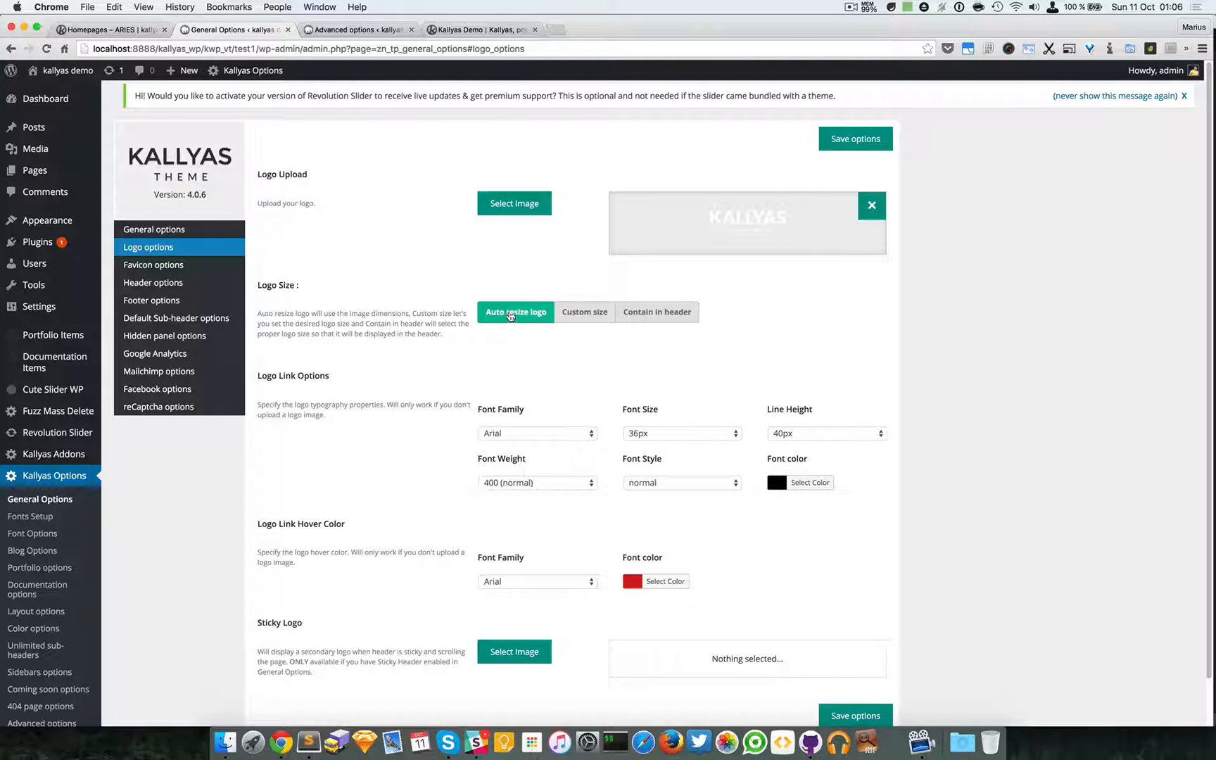
mouse_move(580, 314)
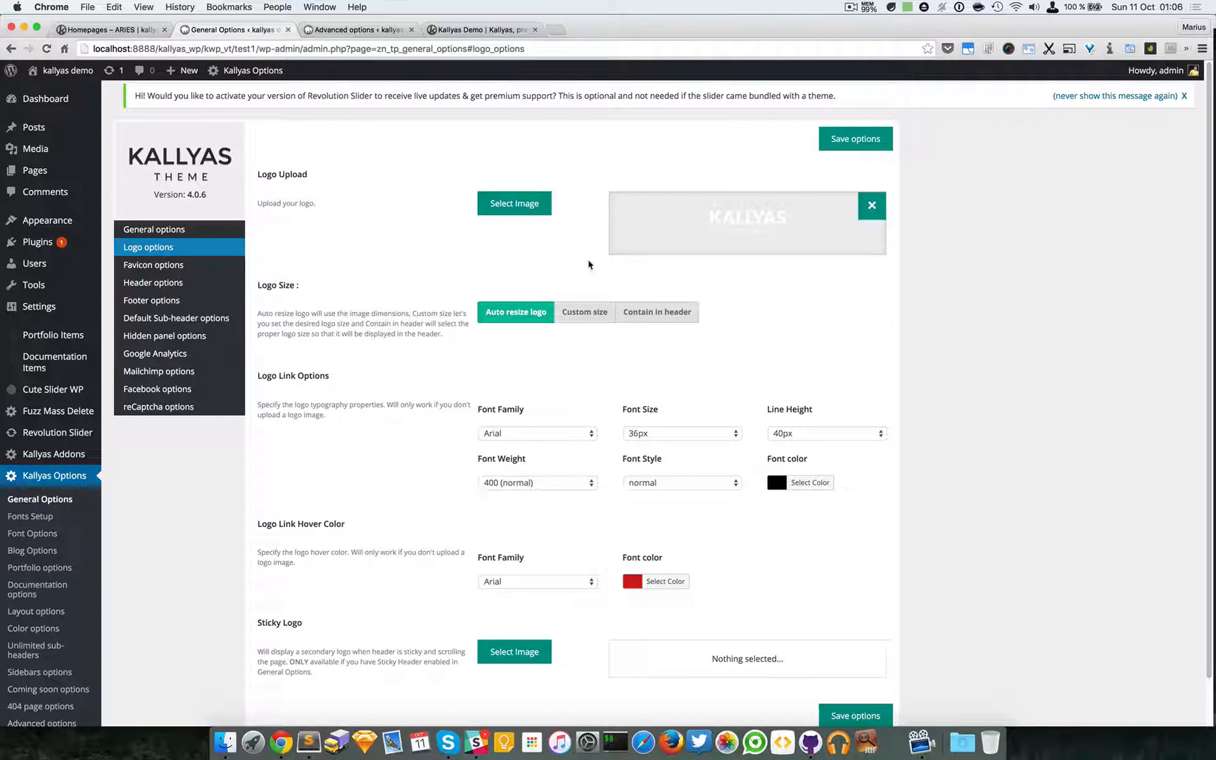
mouse_move(679, 313)
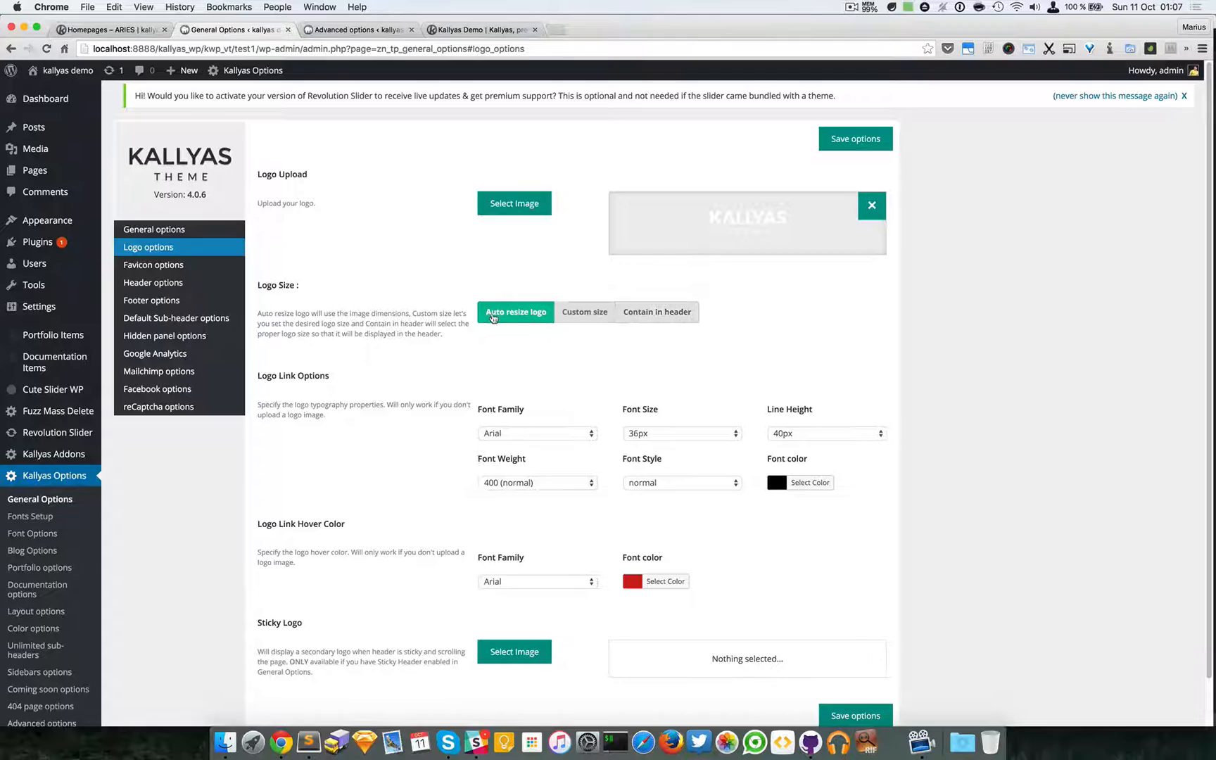
mouse_move(520, 314)
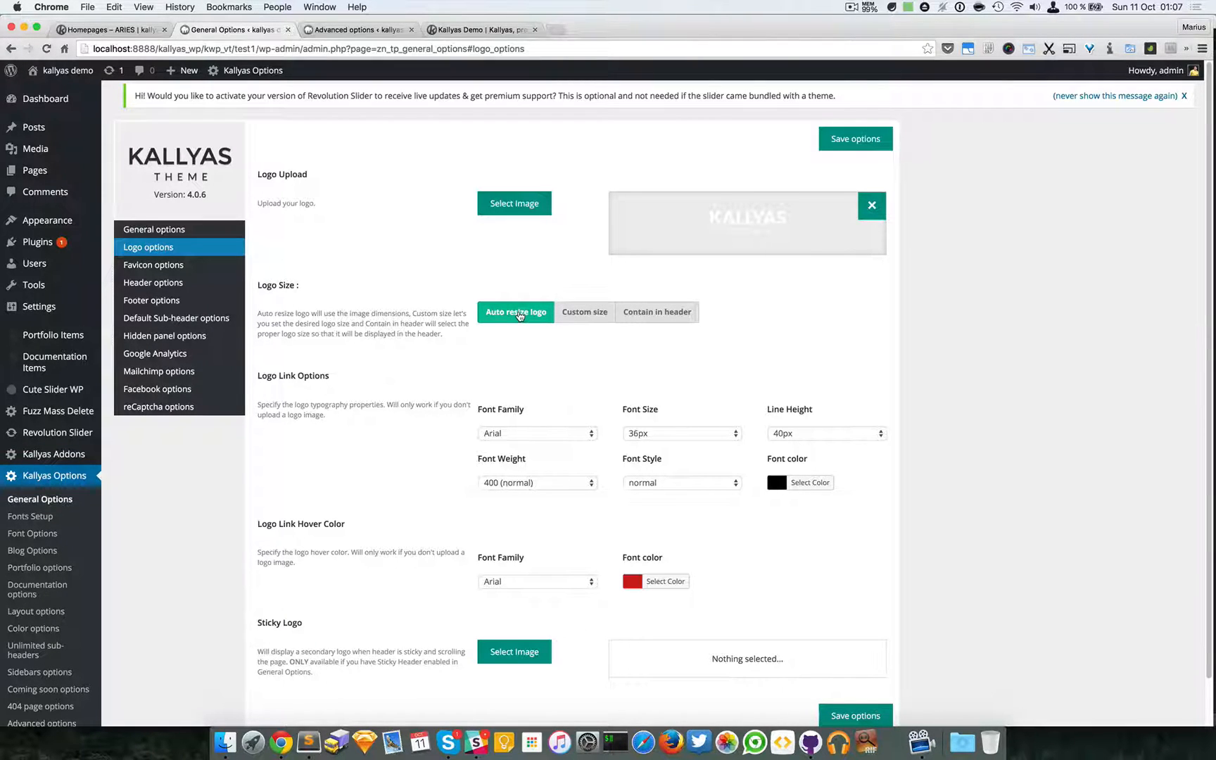
left_click(112, 34)
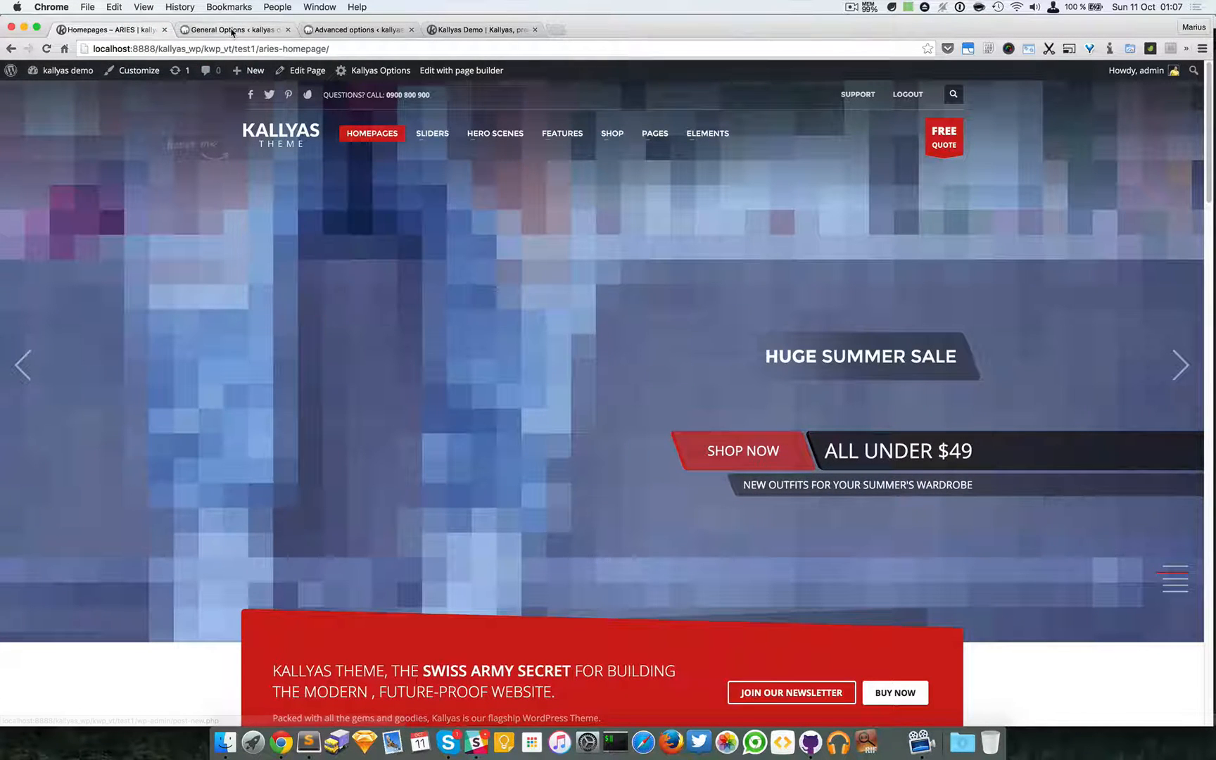
left_click(232, 30)
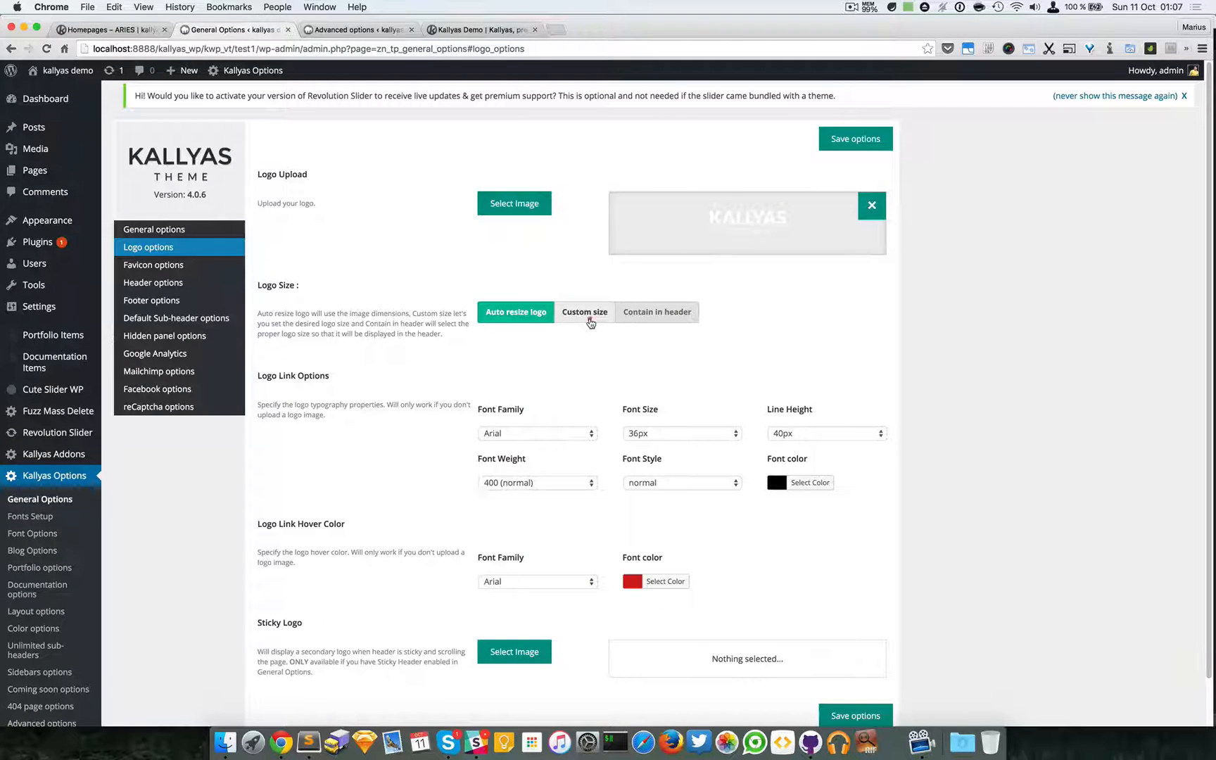
left_click(584, 311)
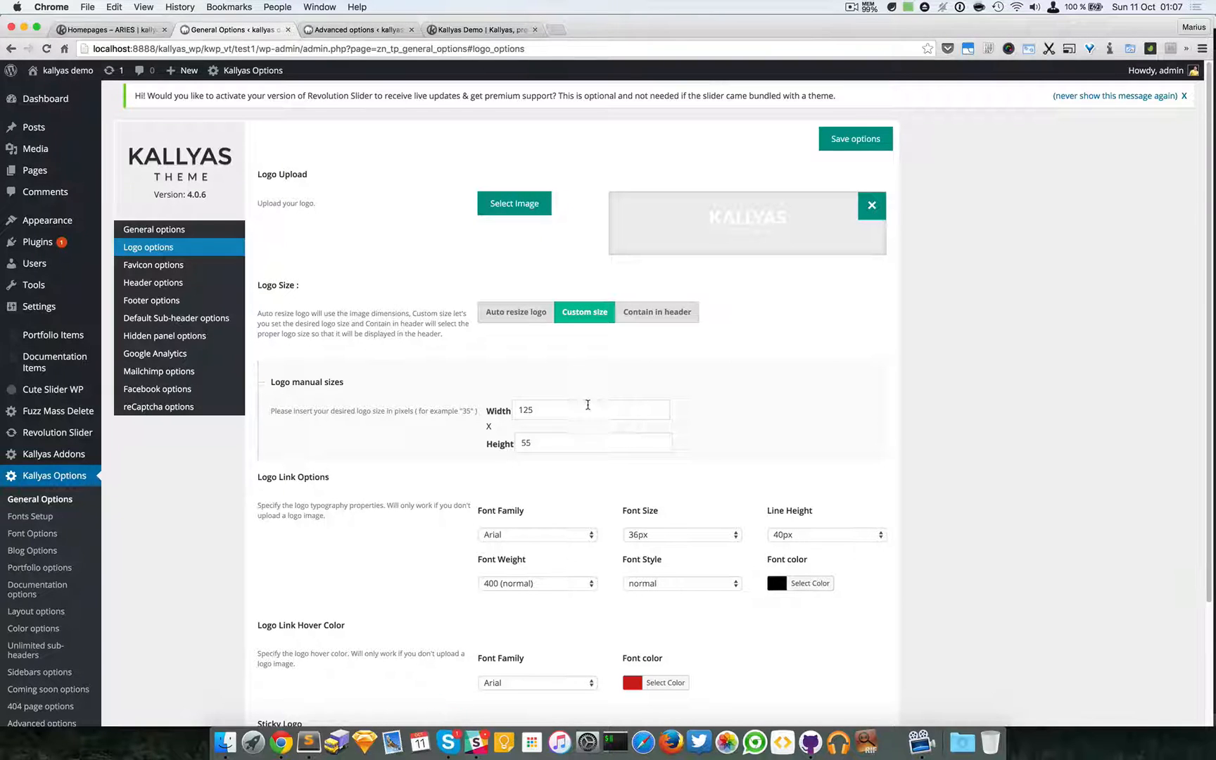
Set the navy hoodie picture as the header logo and save the options
left_click(514, 204)
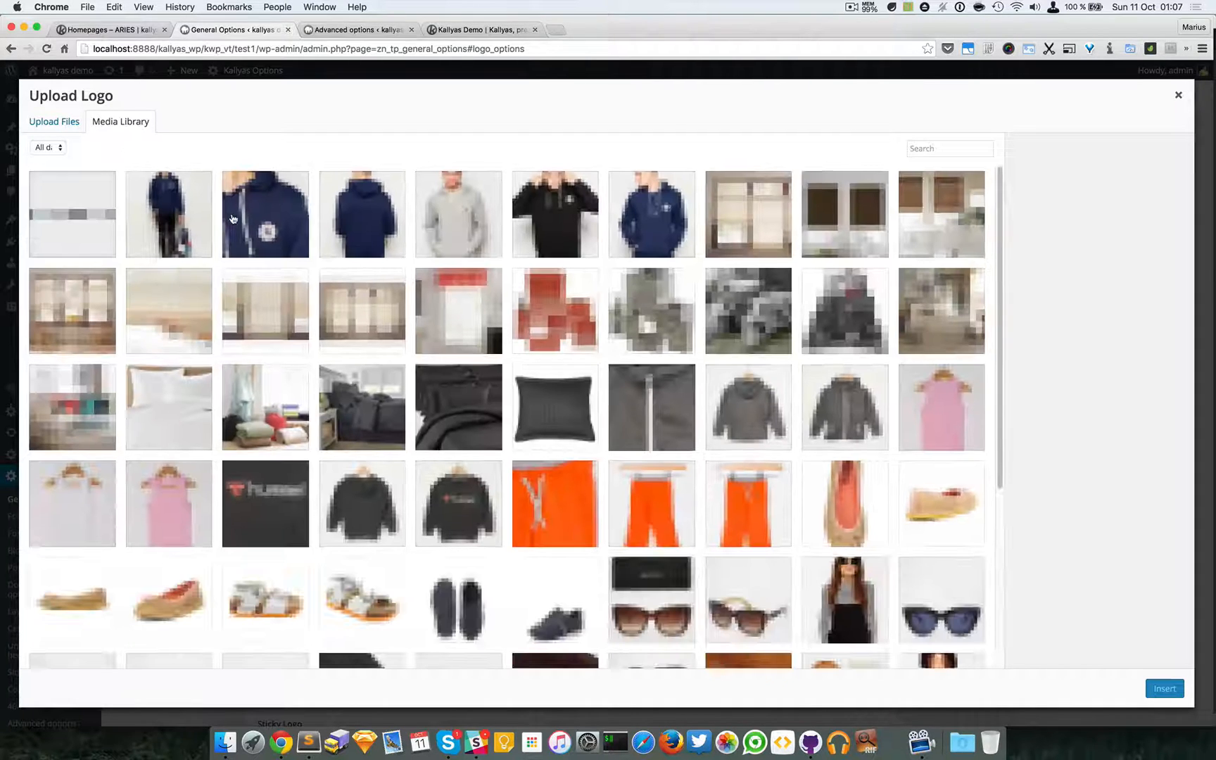
left_click(265, 214)
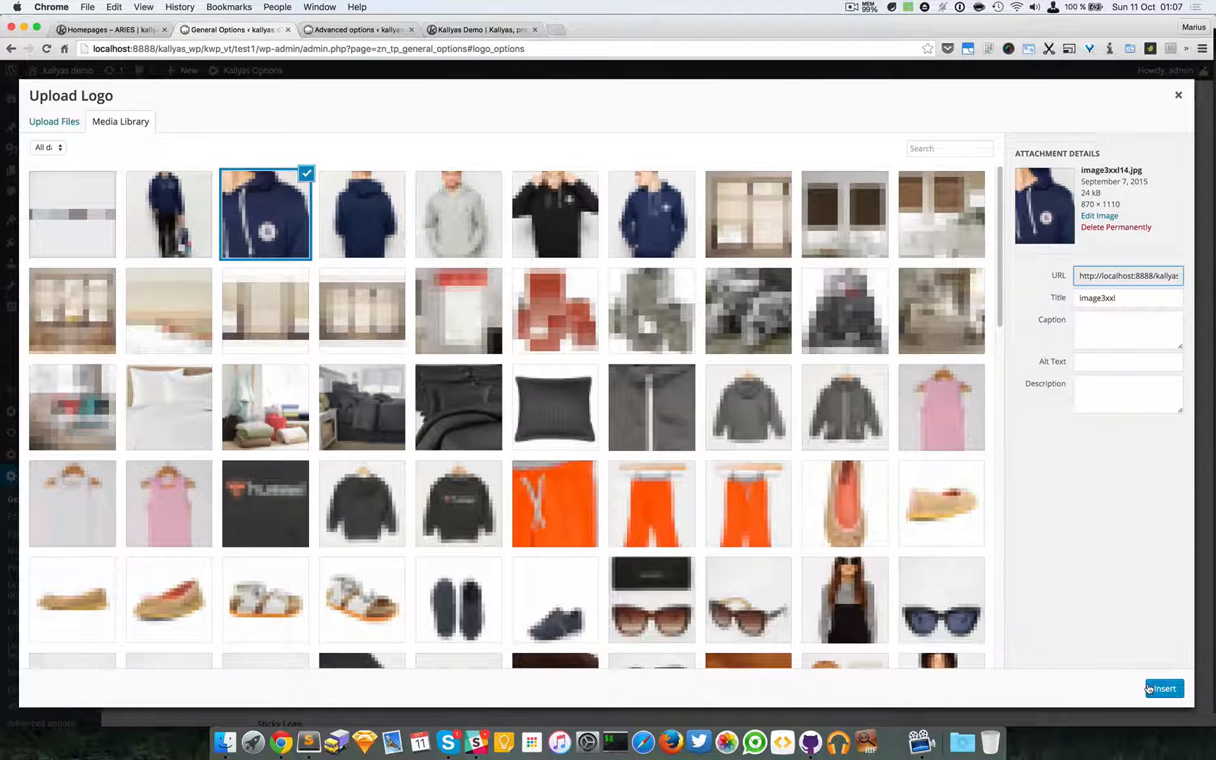
left_click(1163, 688)
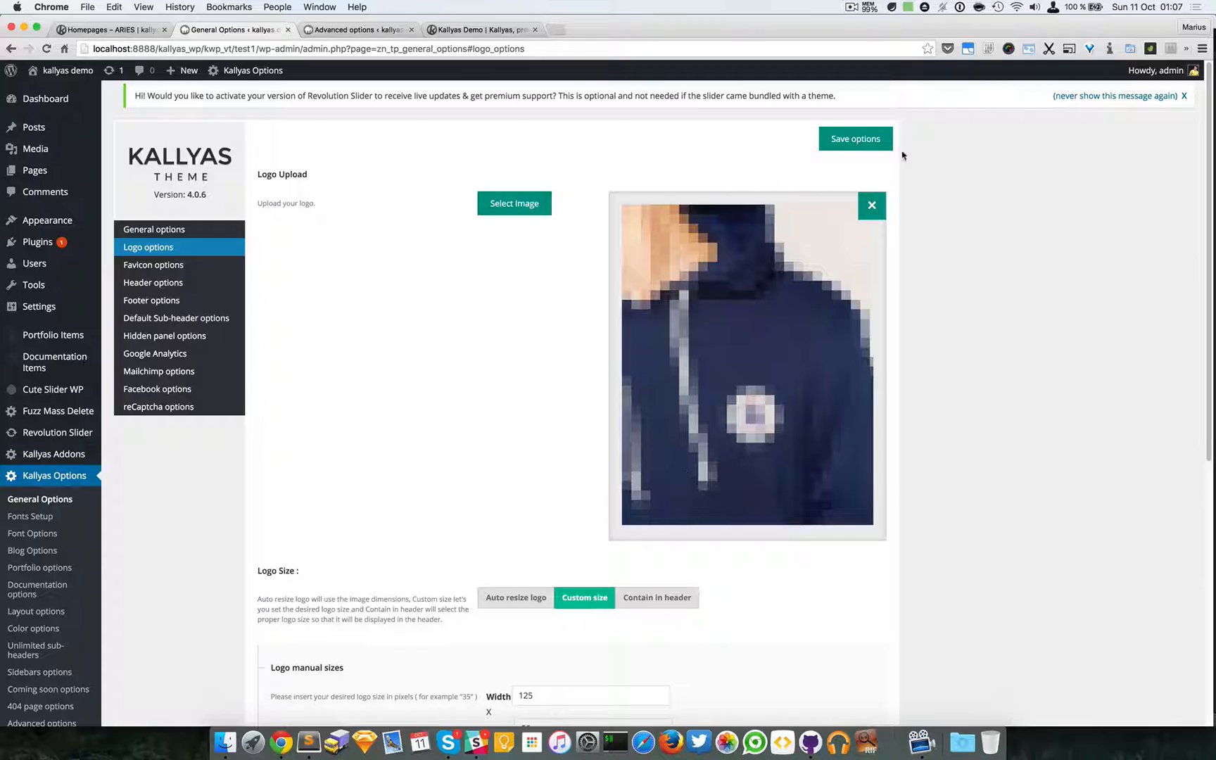
left_click(855, 139)
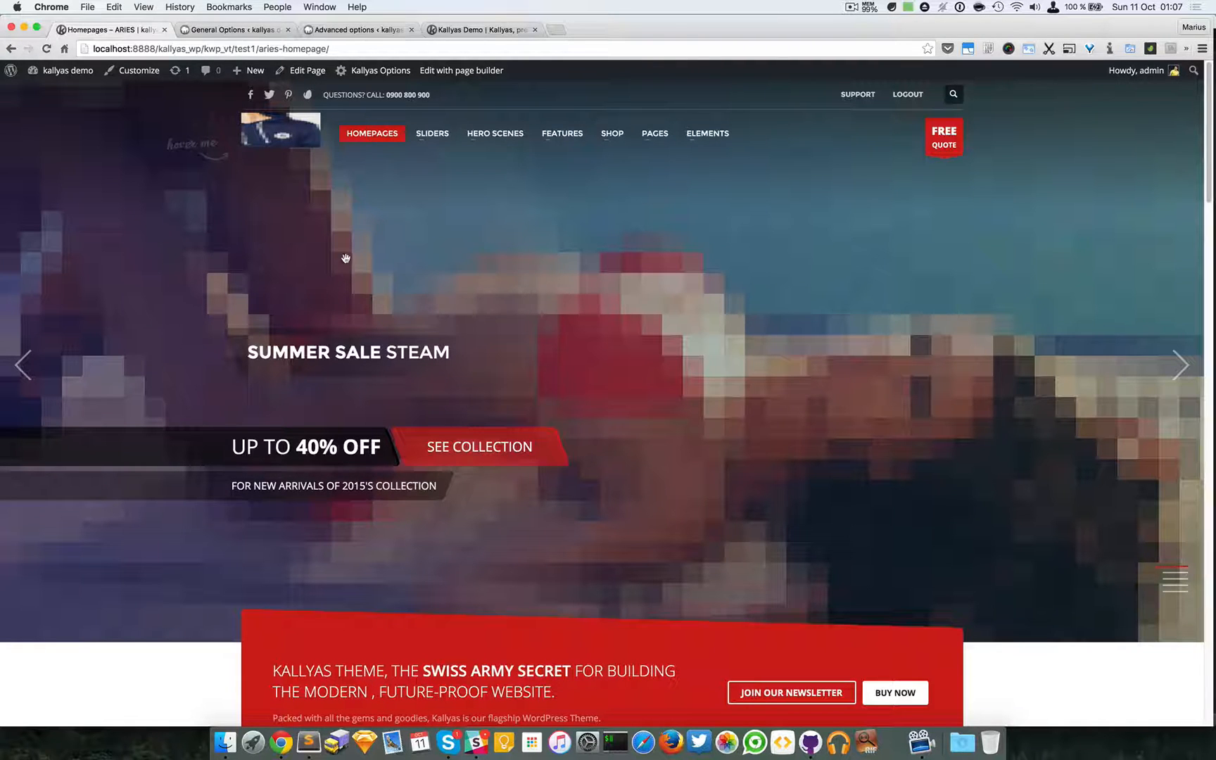
Inspect the header logo in DevTools (55 × 70 px), then return to Logo options for contain-in-header sizing
right_click(346, 258)
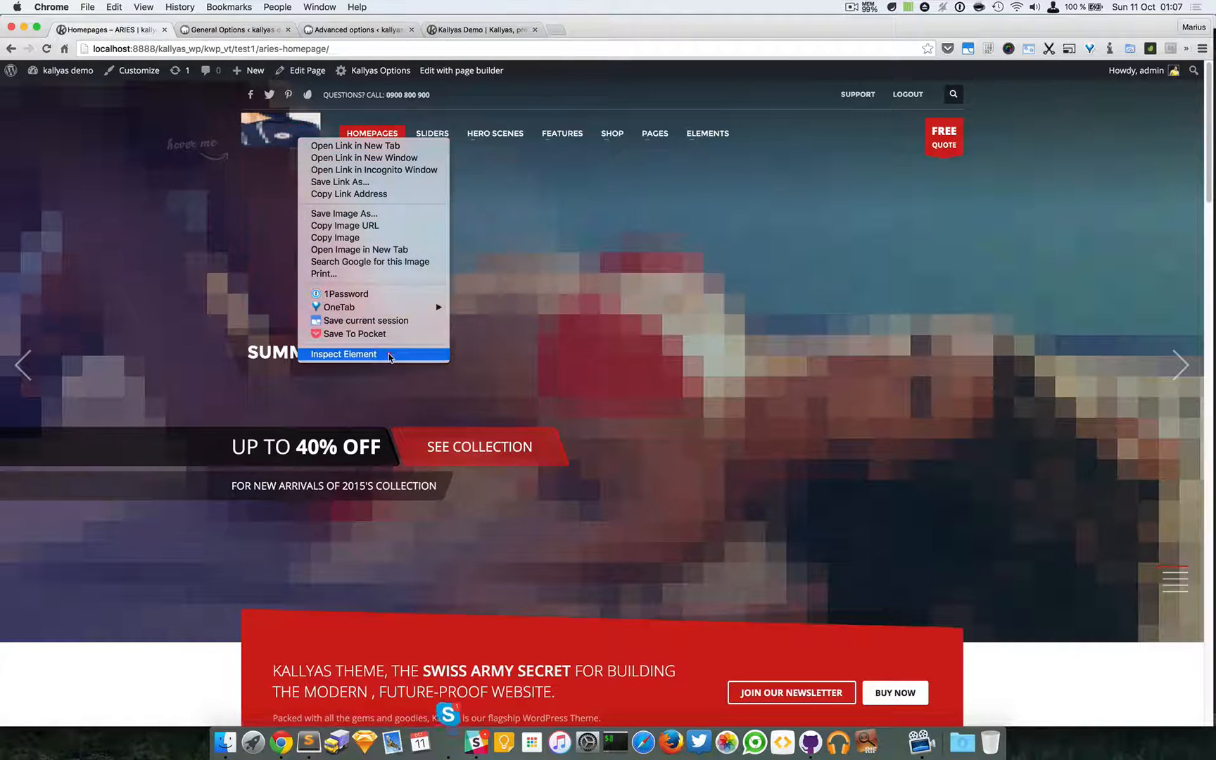
left_click(343, 354)
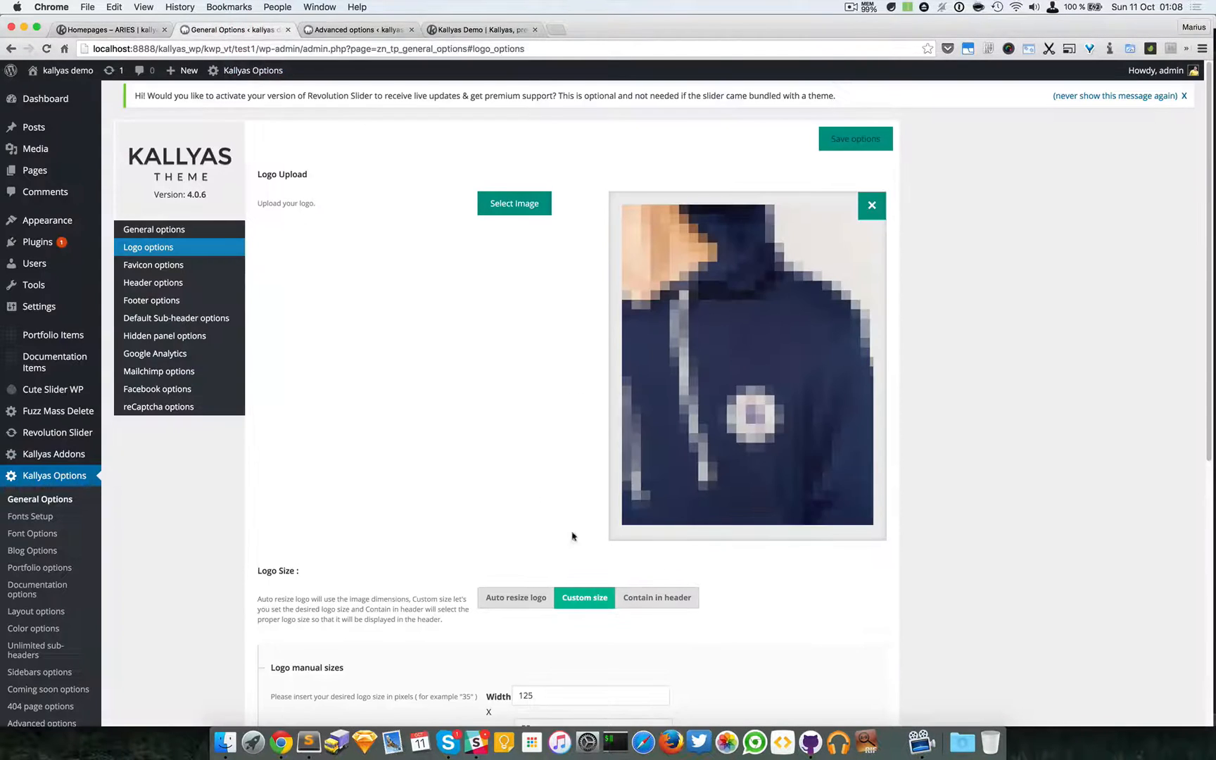
scroll("down", 3)
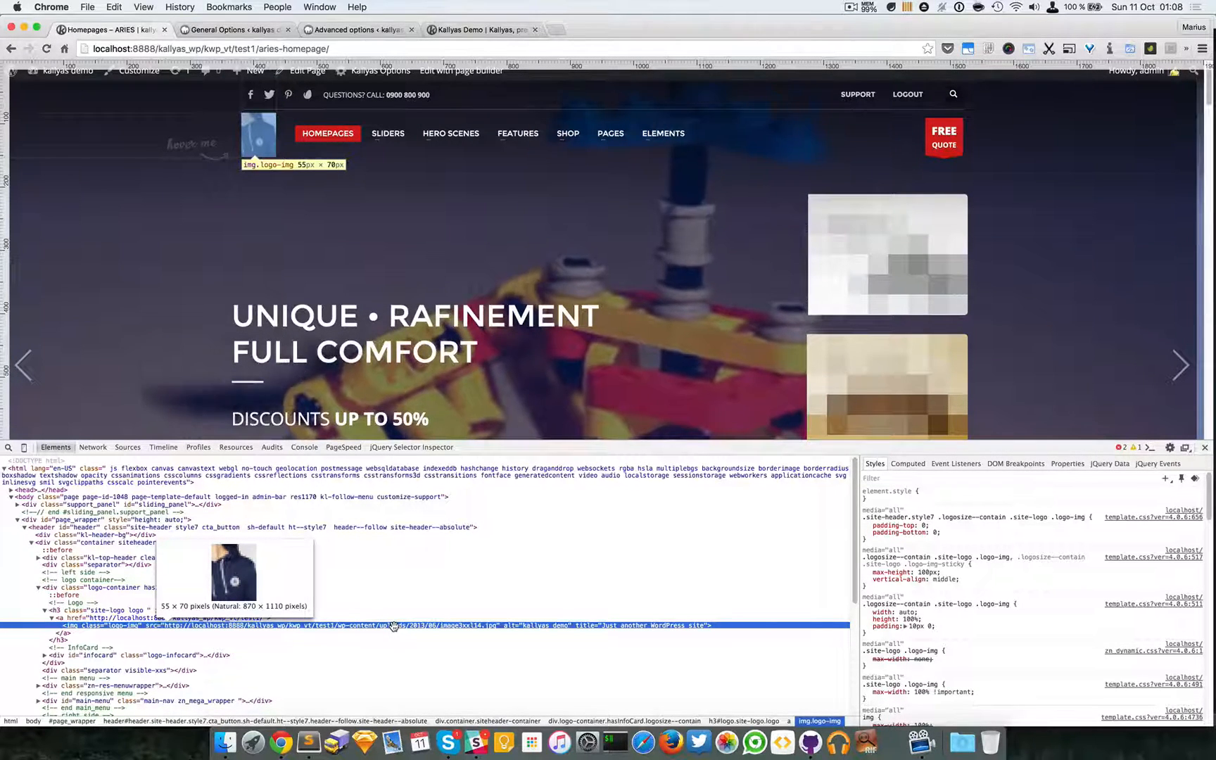
left_click(232, 30)
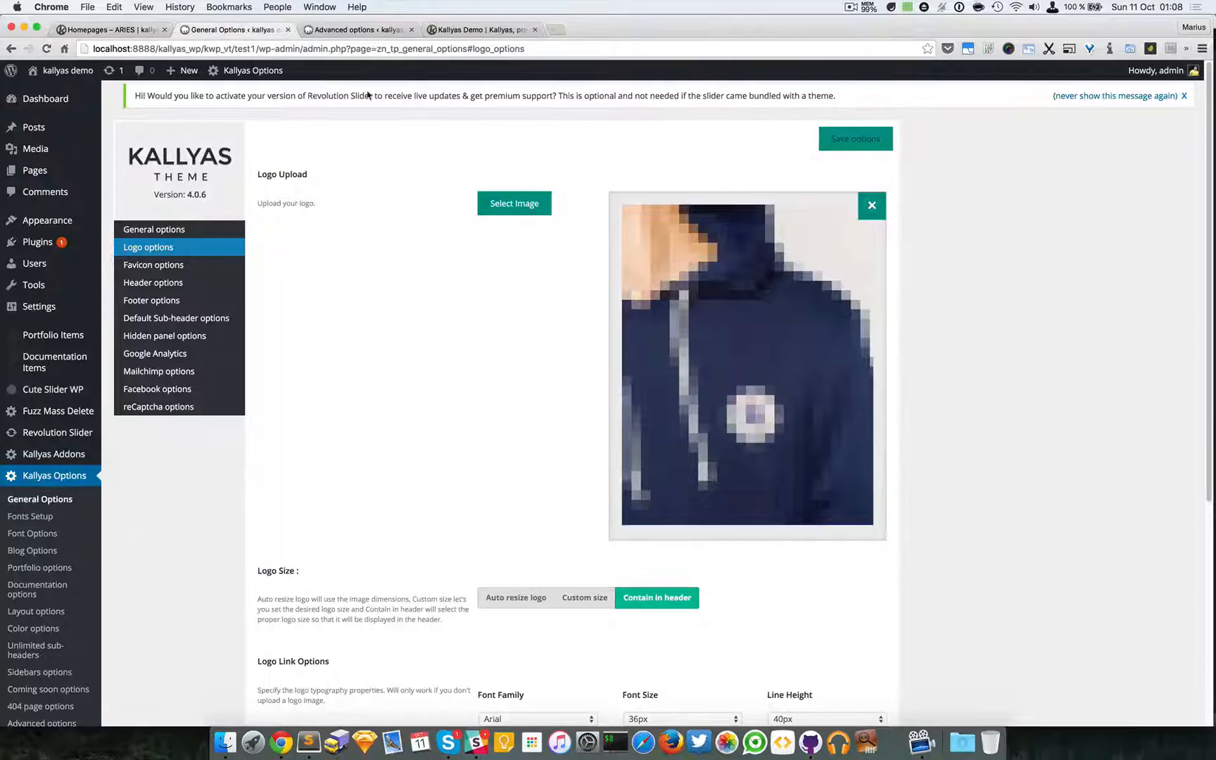
Remove the hoodie image so the Logo Upload field is empty
scroll("down", 3)
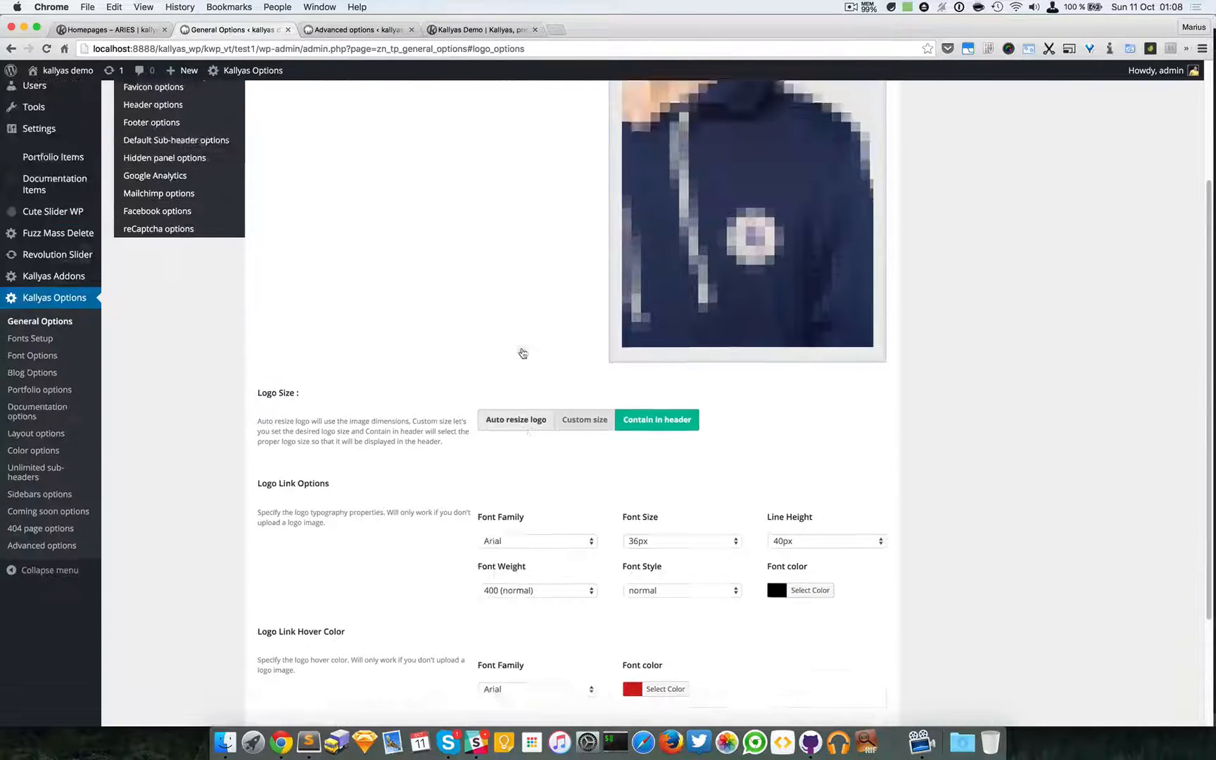
scroll("up", 3)
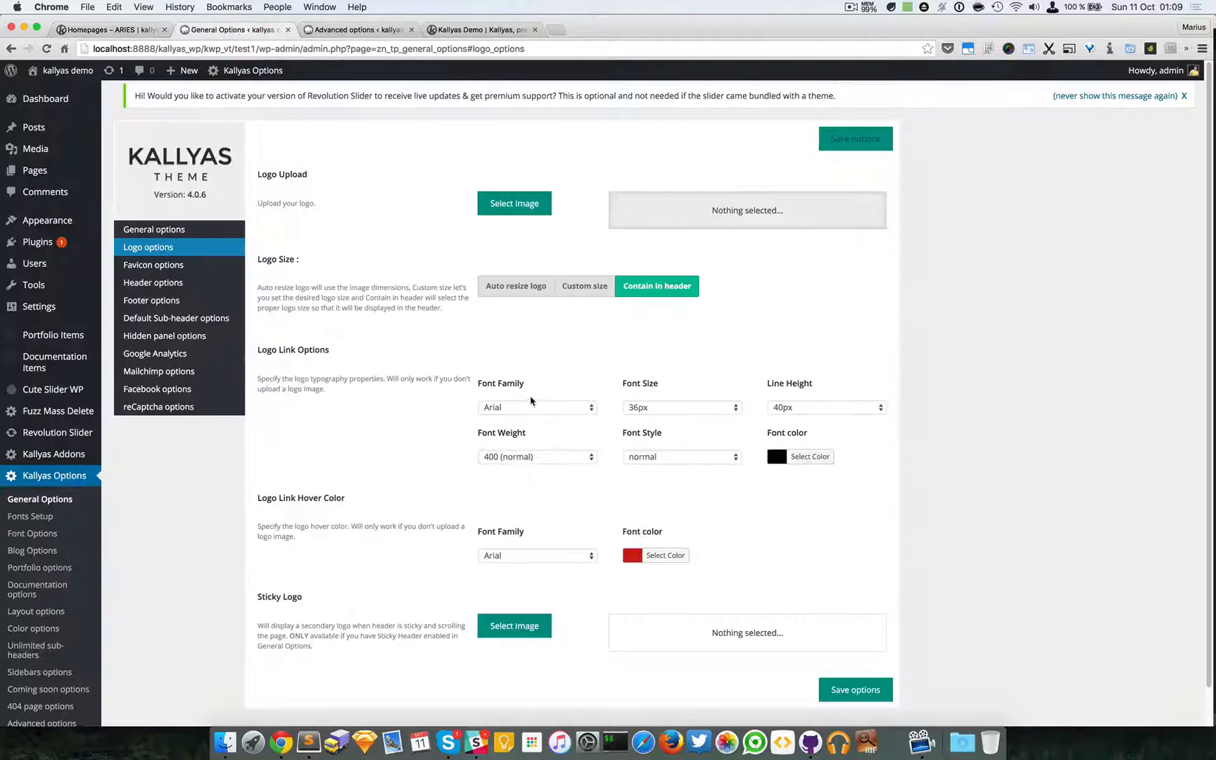
left_click(538, 407)
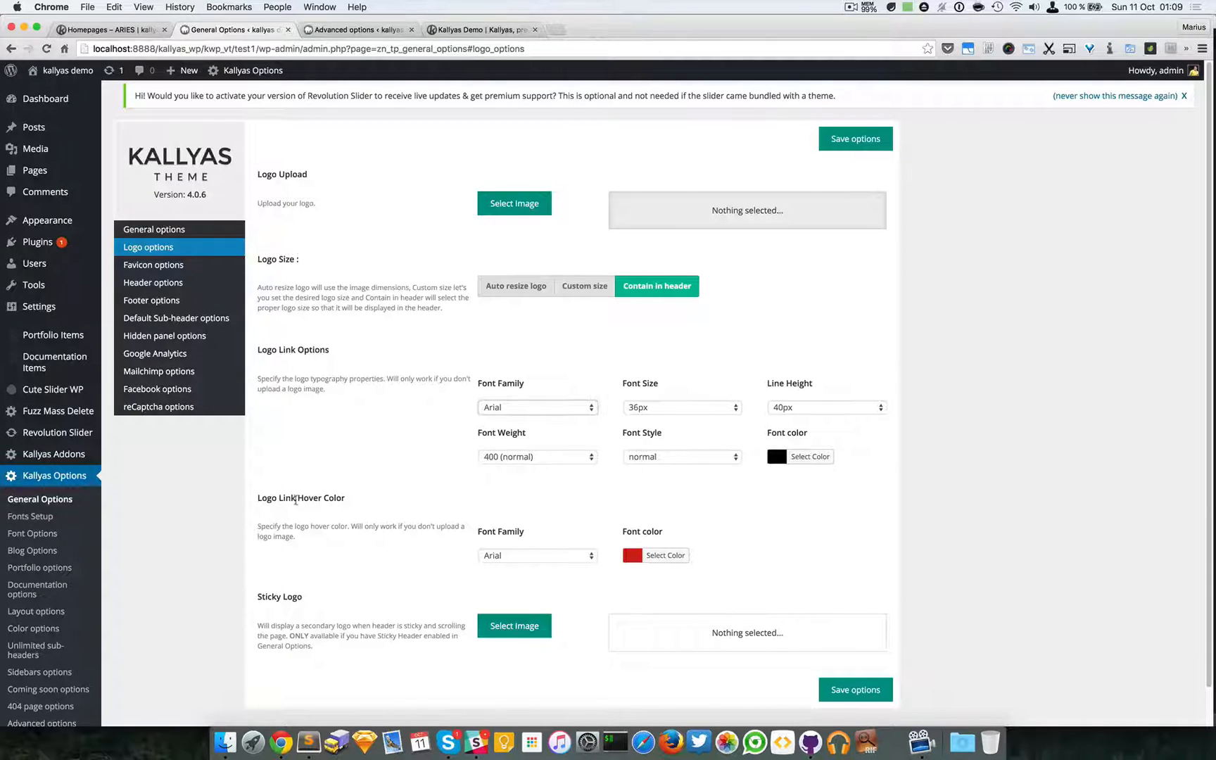
mouse_move(499, 181)
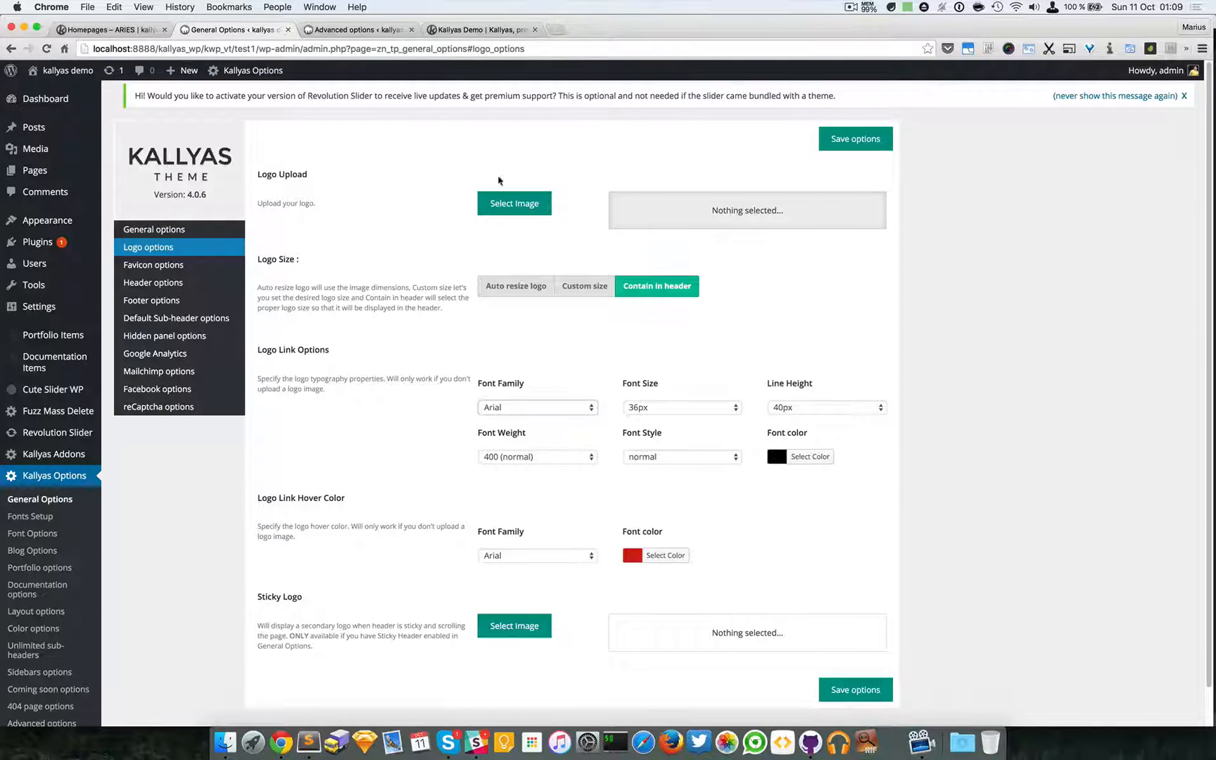
Set the dark bedding photo from the Media Library as the header logo and save
left_click(514, 202)
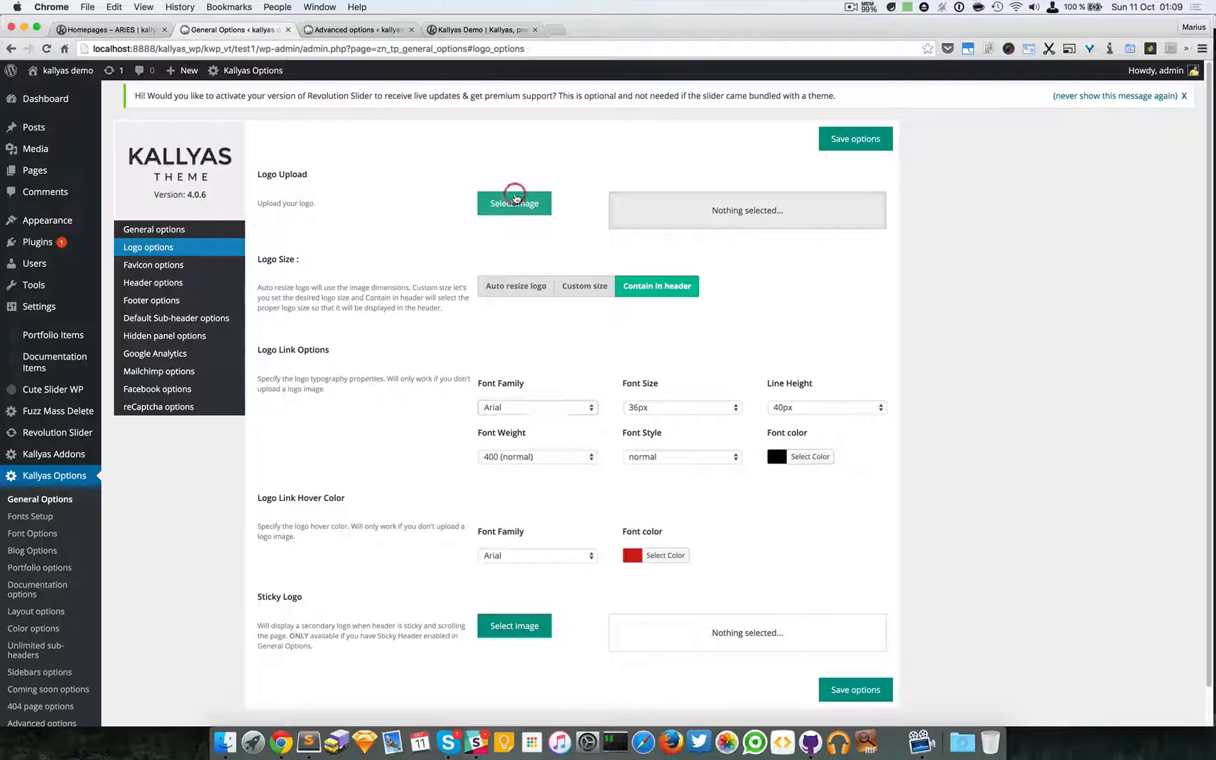
left_click(513, 203)
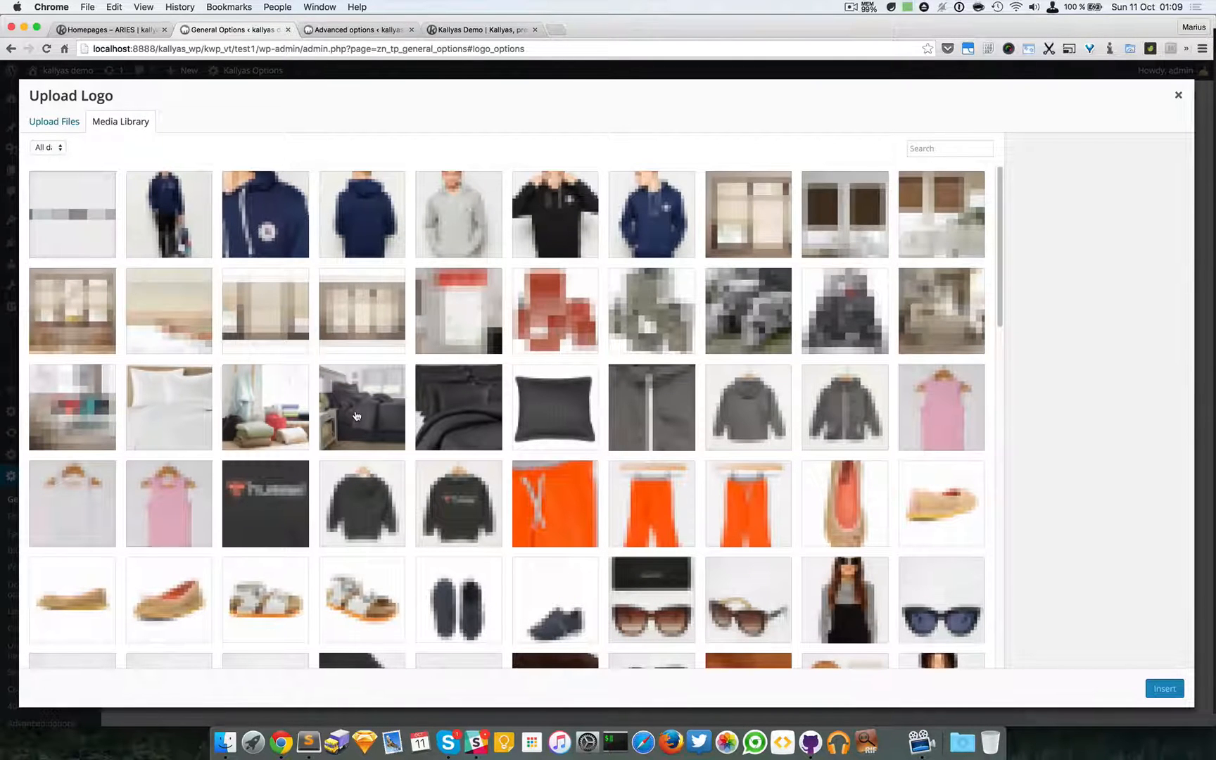
left_click(362, 408)
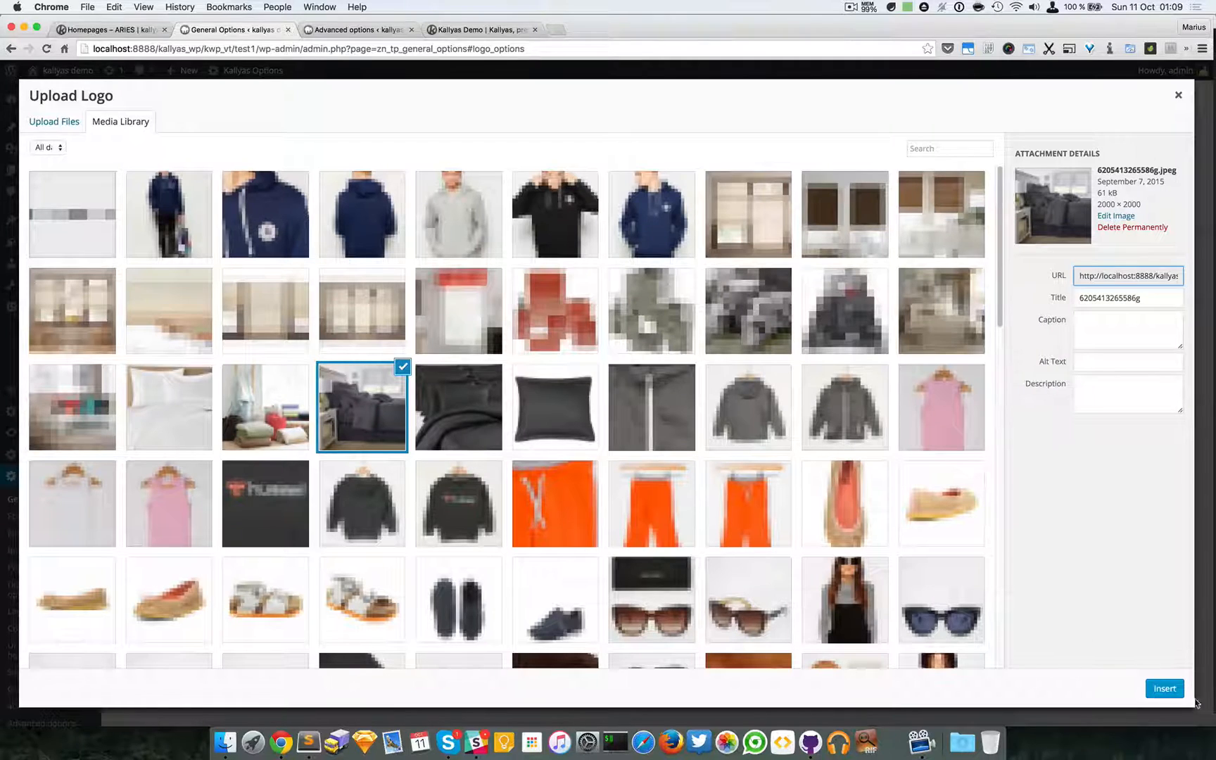
left_click(1164, 688)
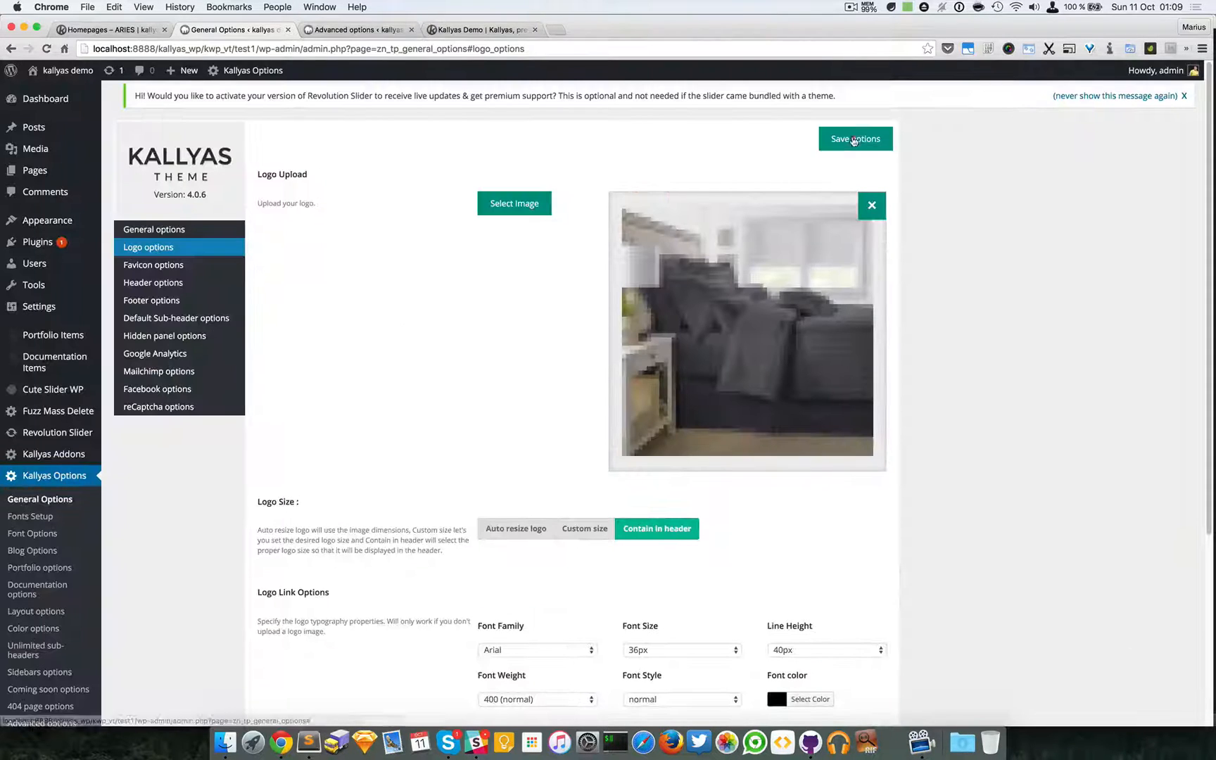
left_click(855, 138)
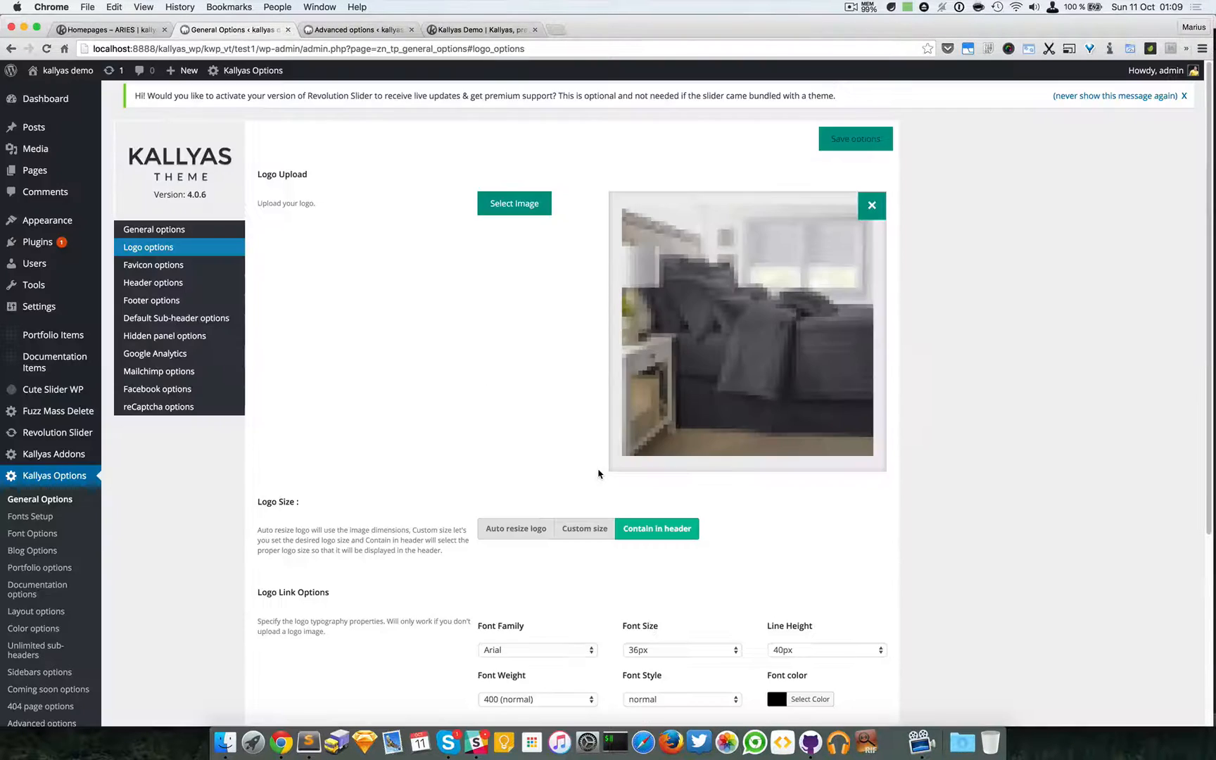
scroll("down", 3)
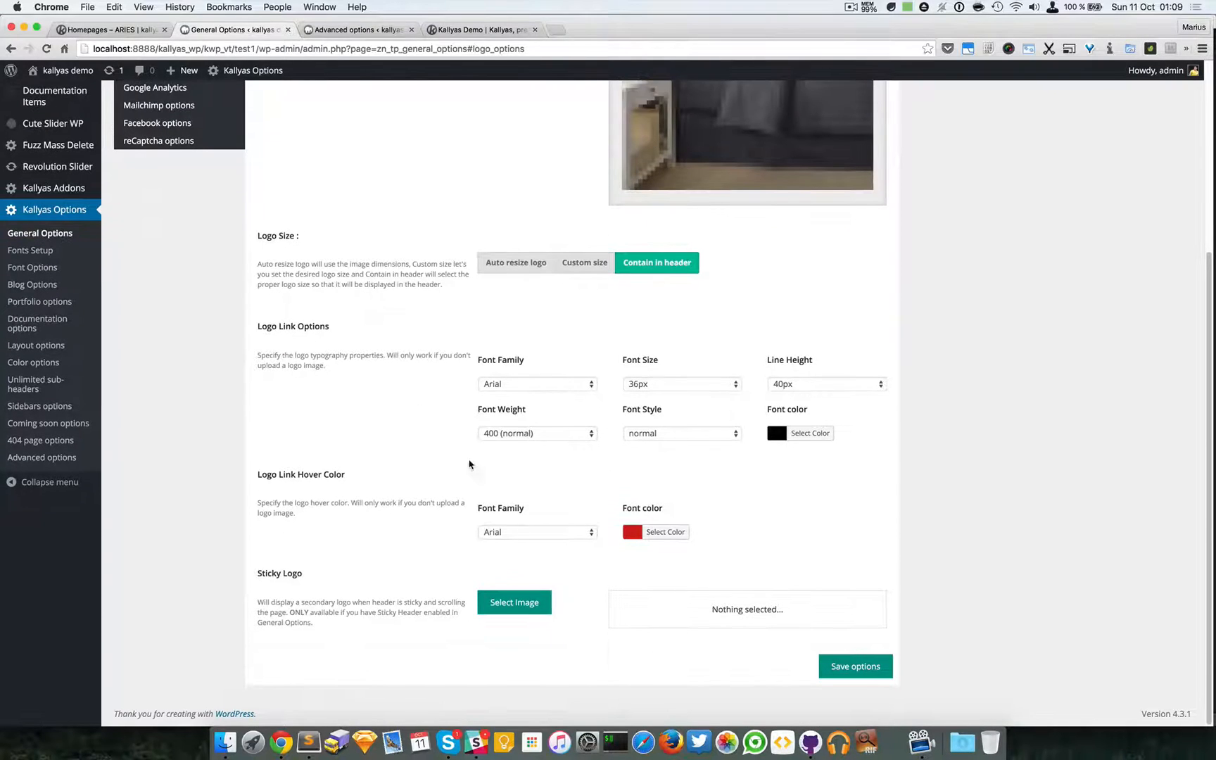
mouse_move(321, 594)
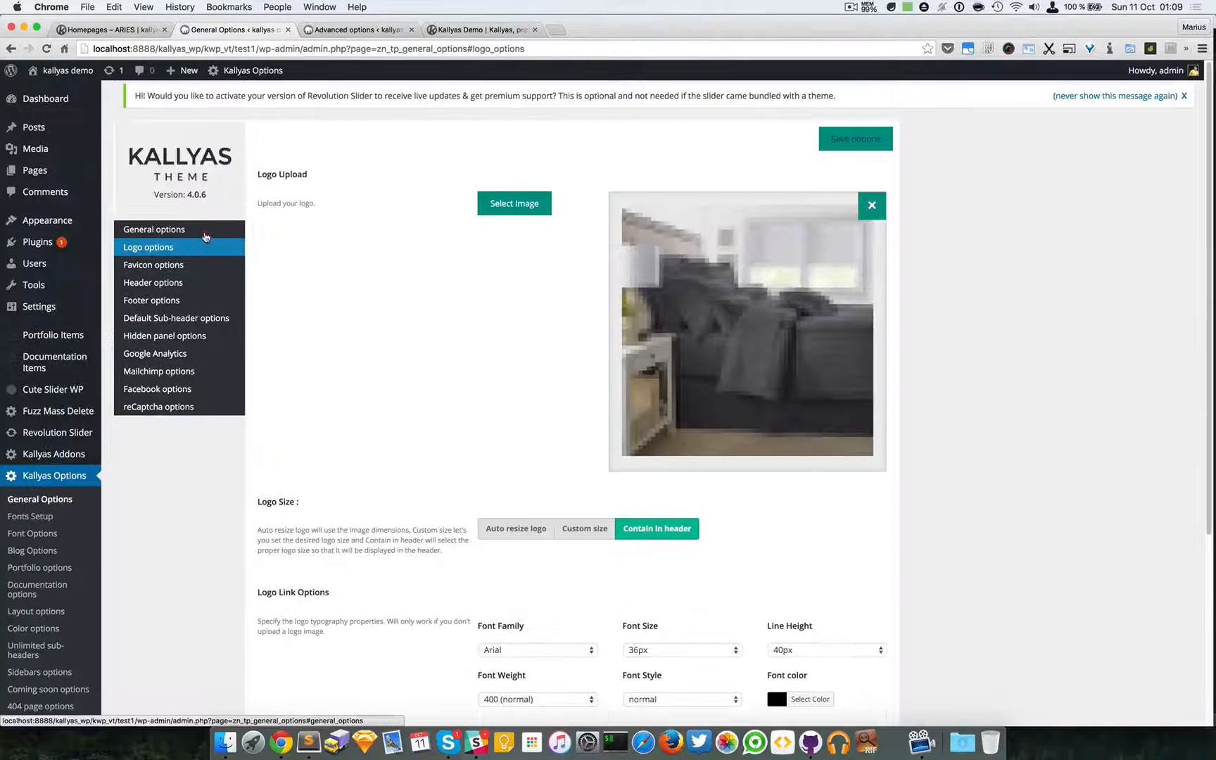
Set 'Show Scrolling menu or sticky header?' to Sticky Header in General options, then return to Logo options
left_click(154, 230)
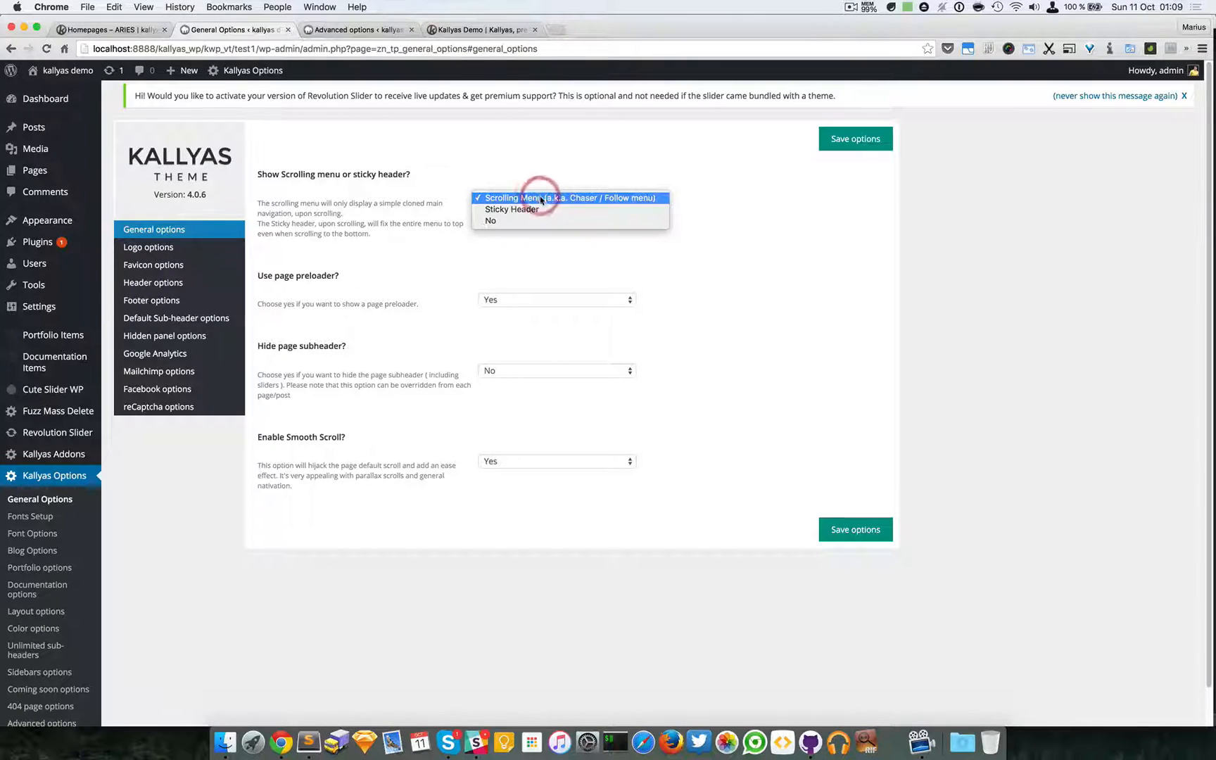
mouse_move(522, 213)
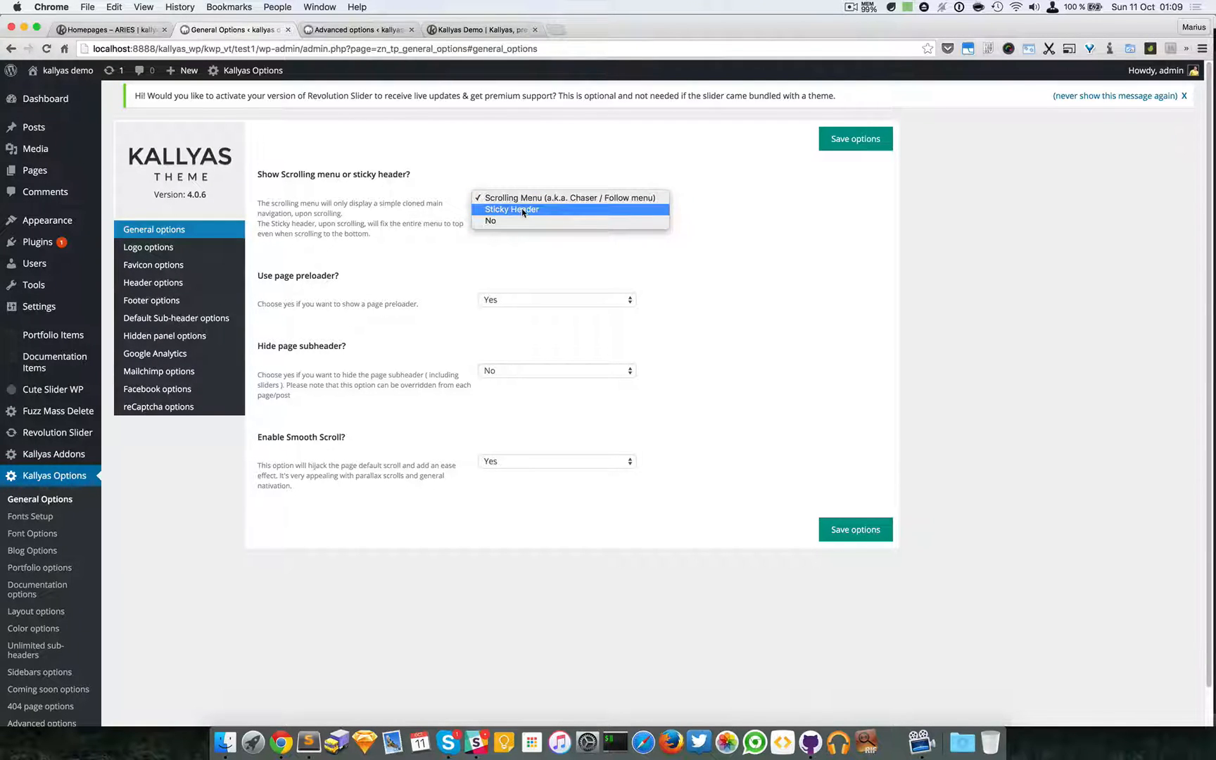
mouse_move(517, 211)
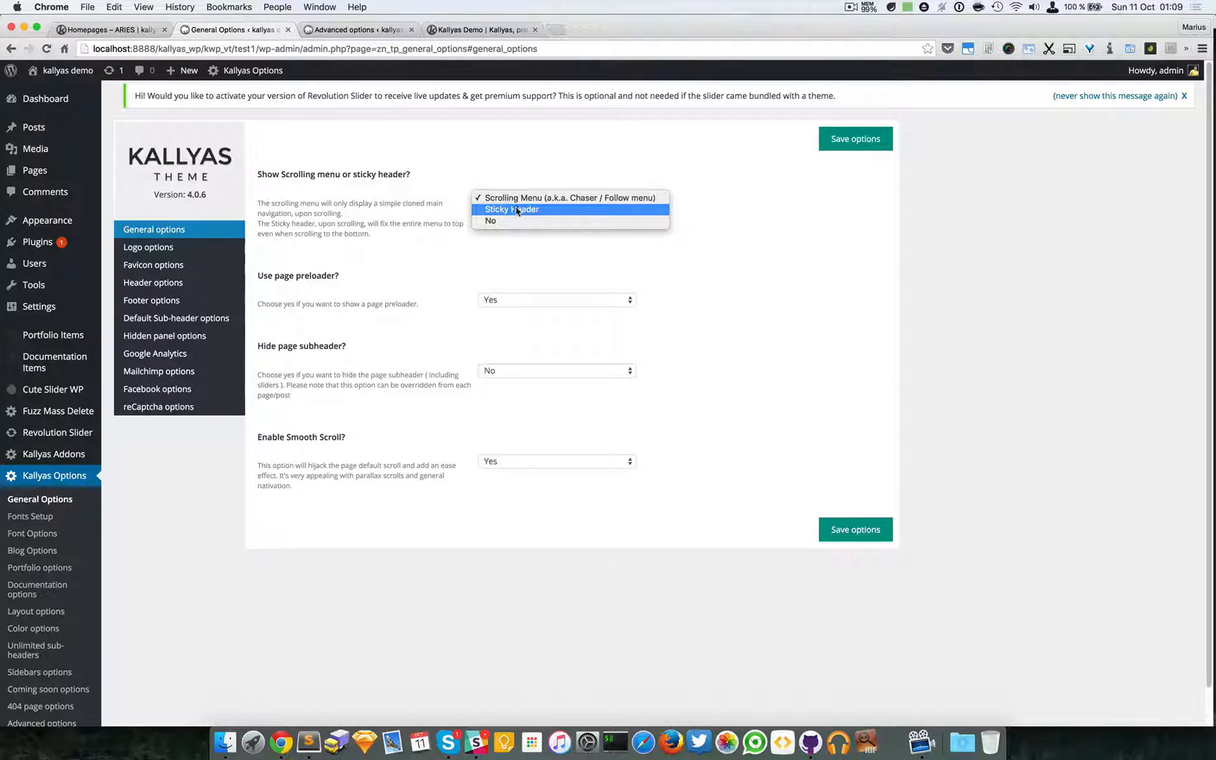
left_click(148, 247)
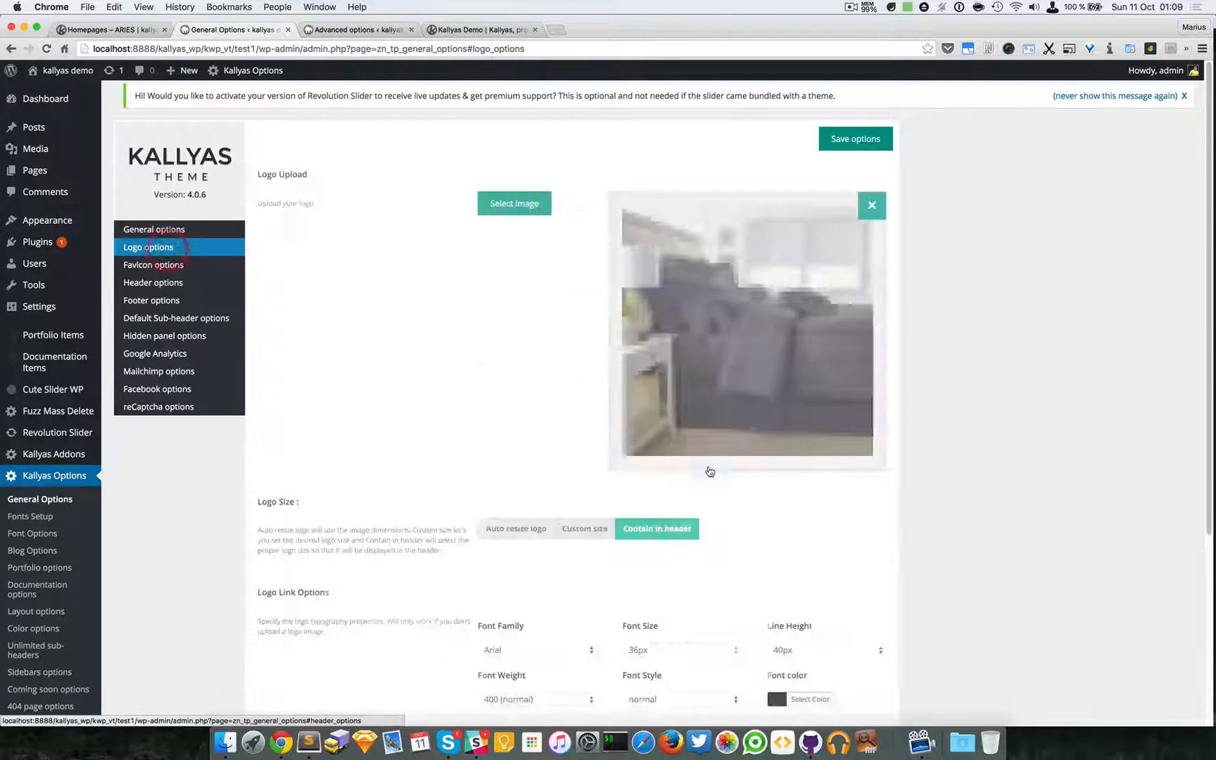
scroll("down", 3)
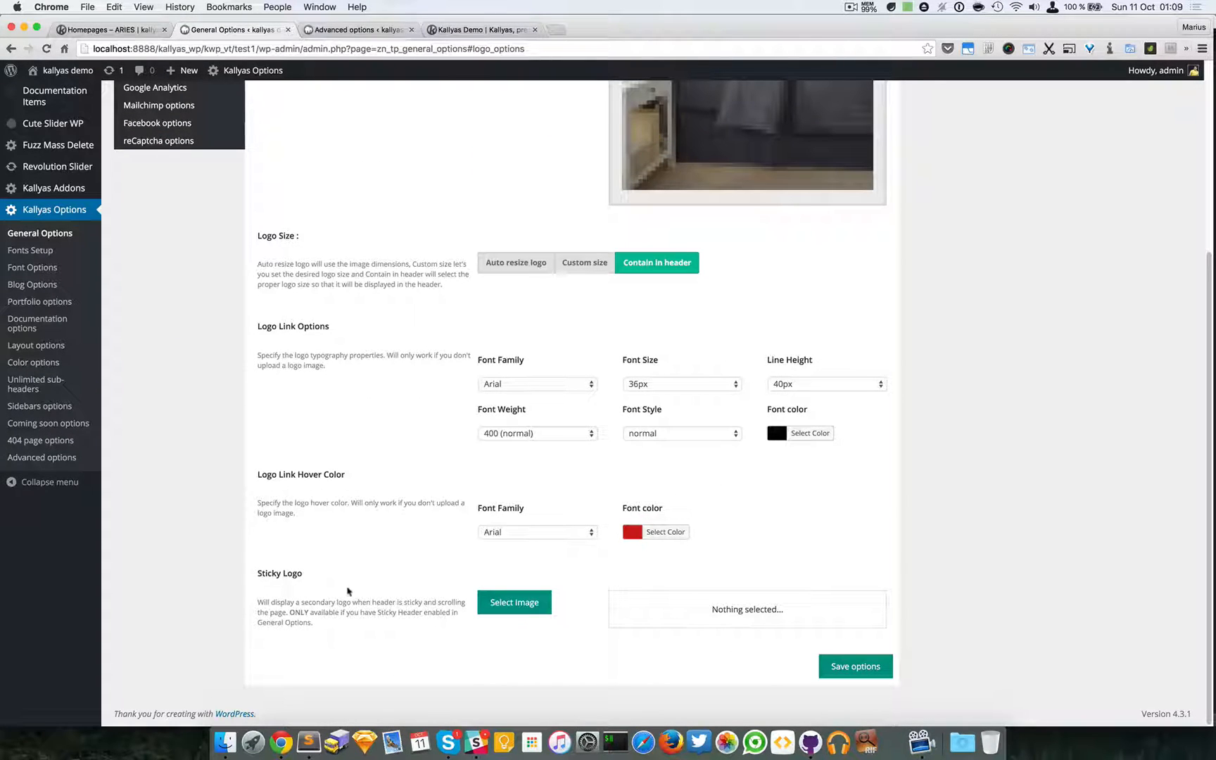
mouse_move(354, 582)
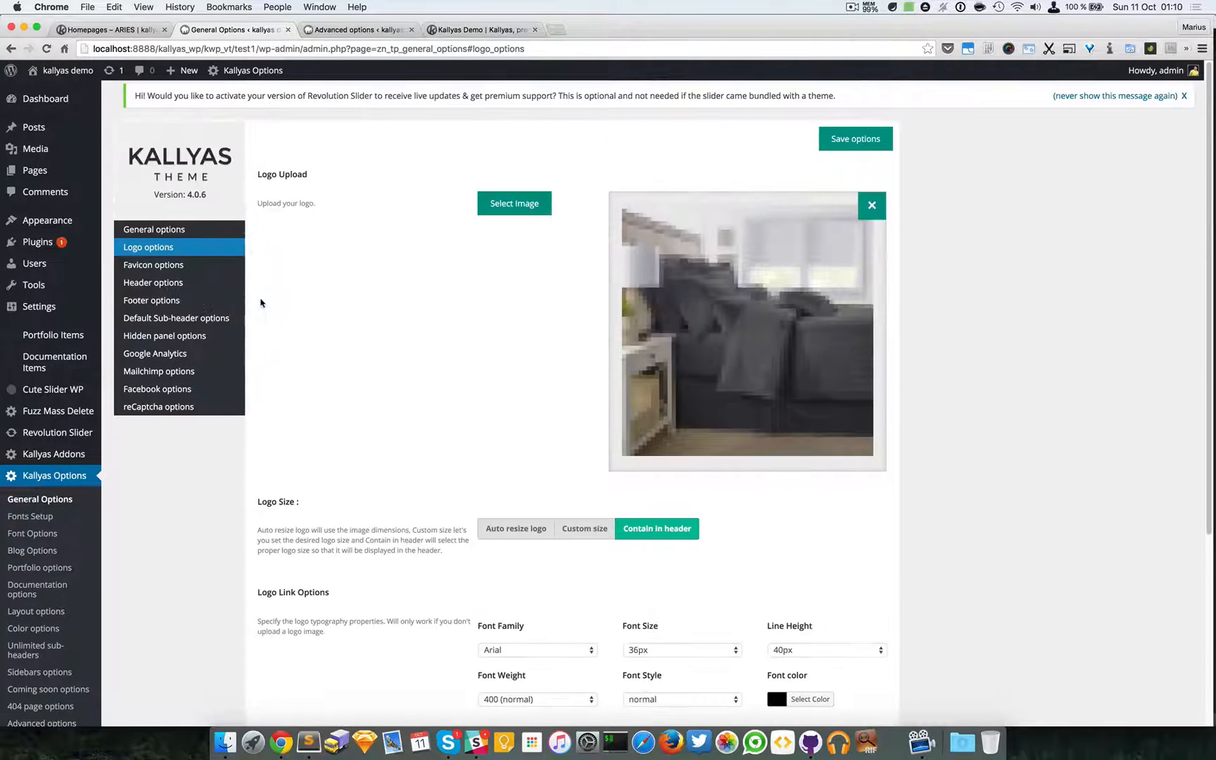
left_click(154, 228)
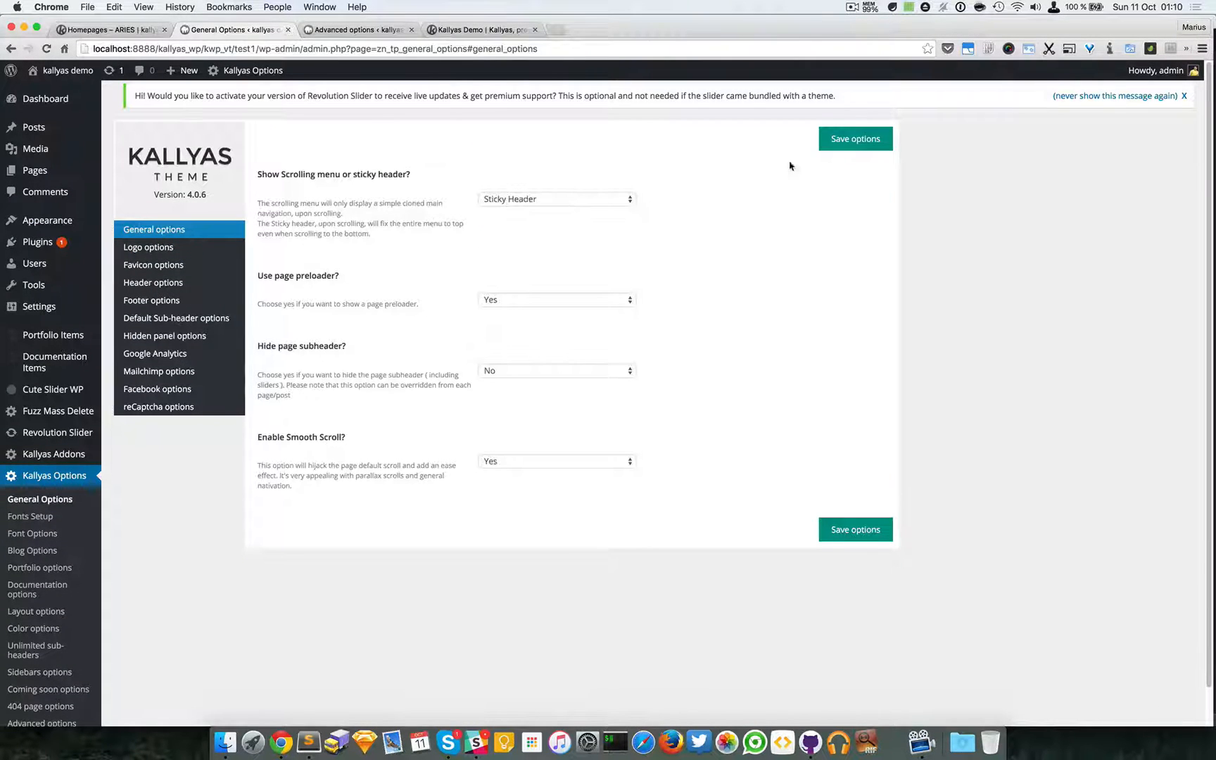
left_click(148, 247)
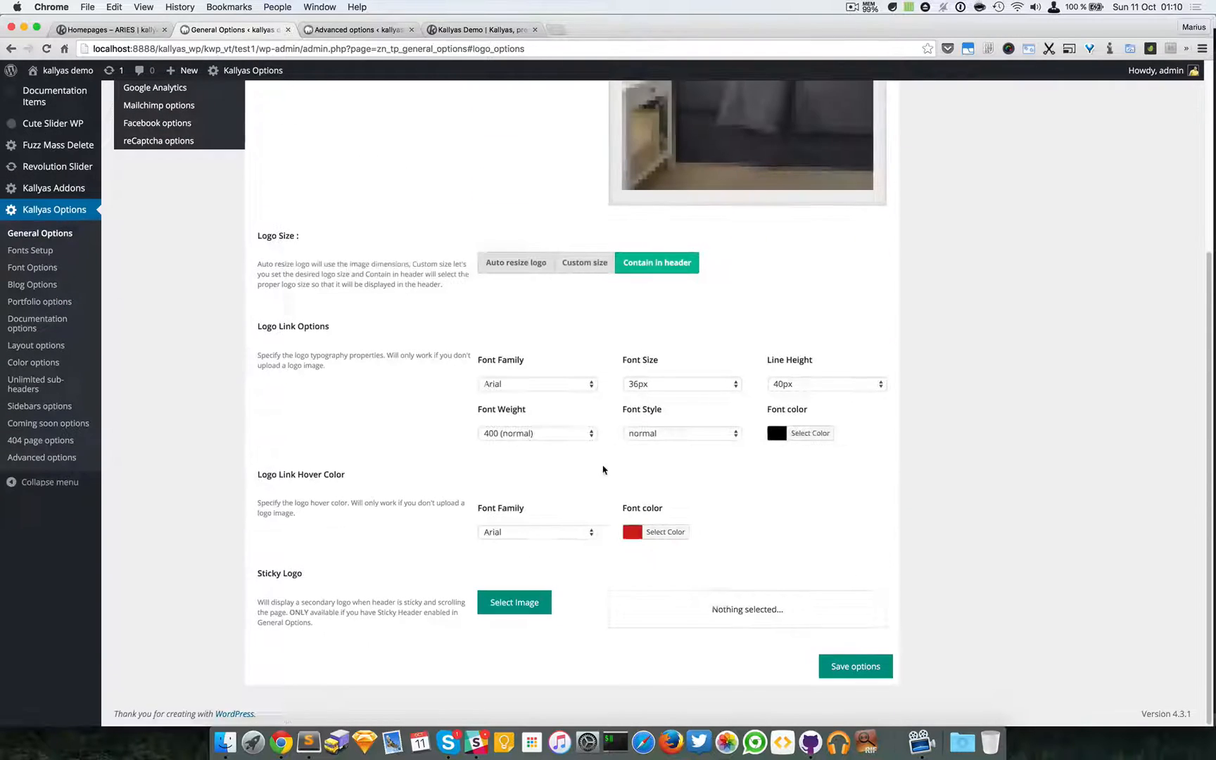
Set the dark pillow image as the Sticky Logo, keeping the bedding photo as the main logo
left_click(514, 602)
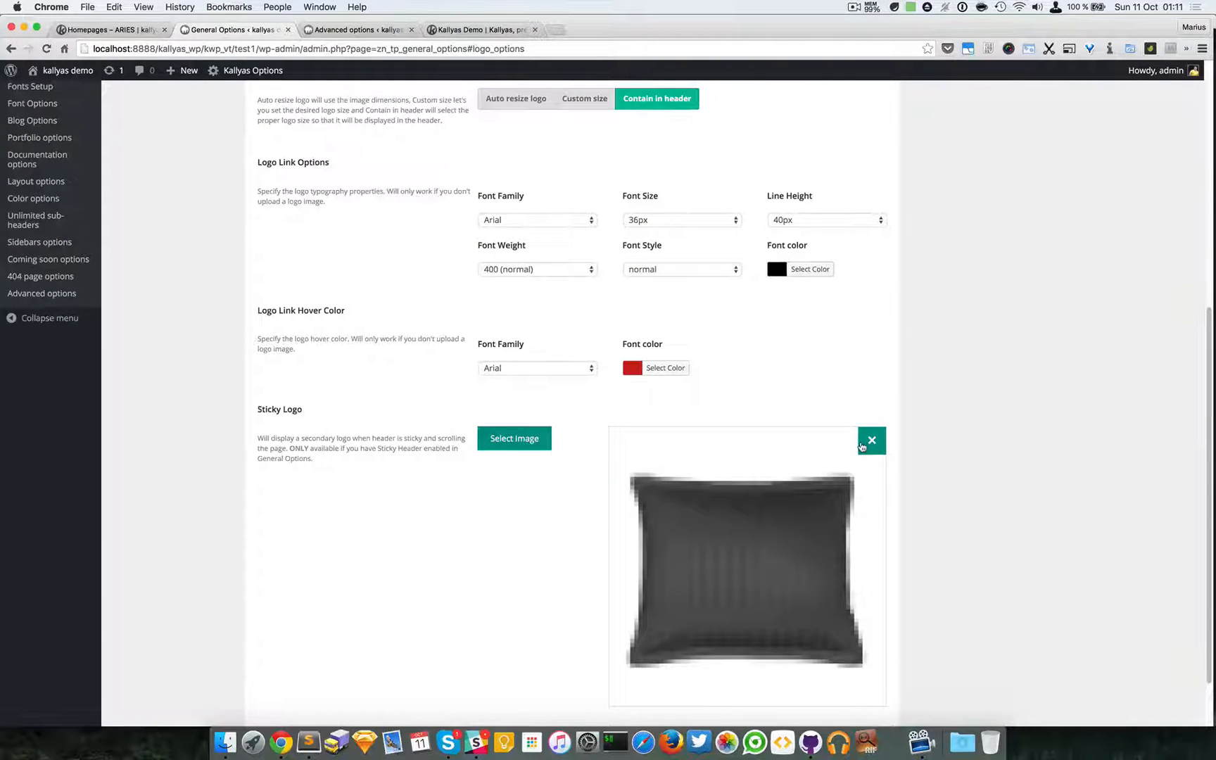
scroll("up", 3)
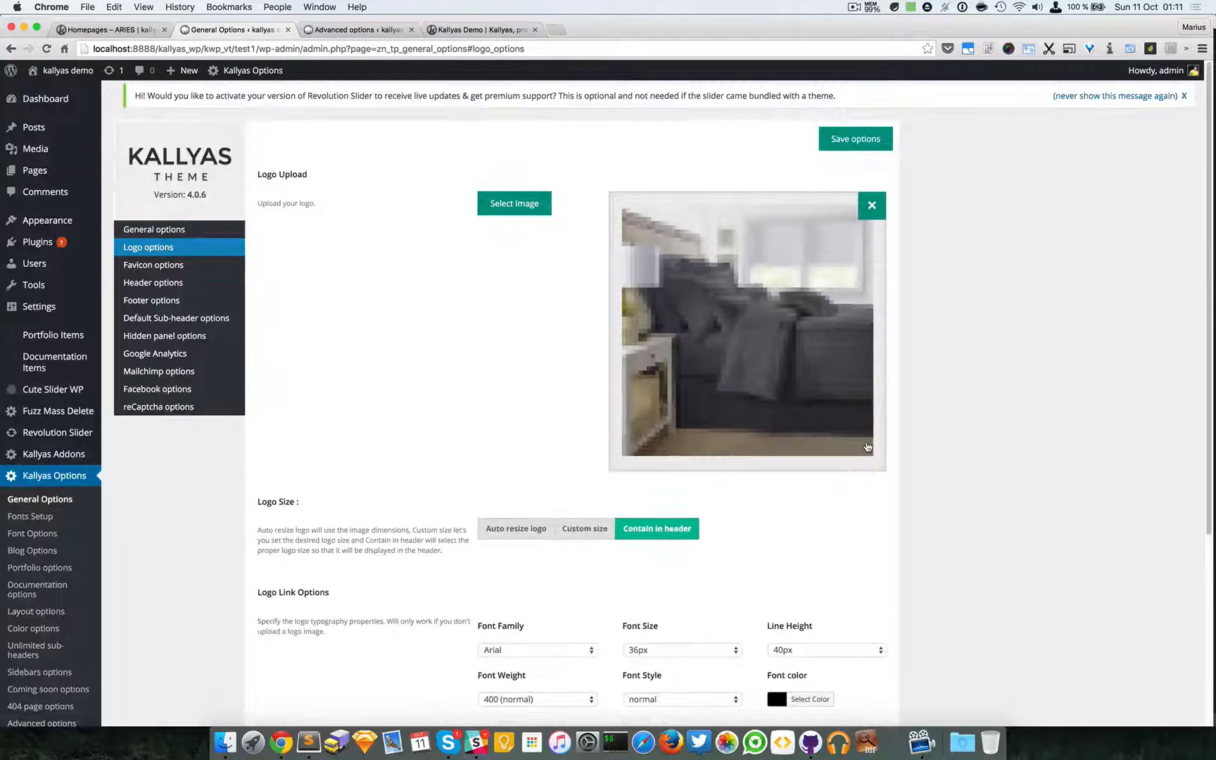